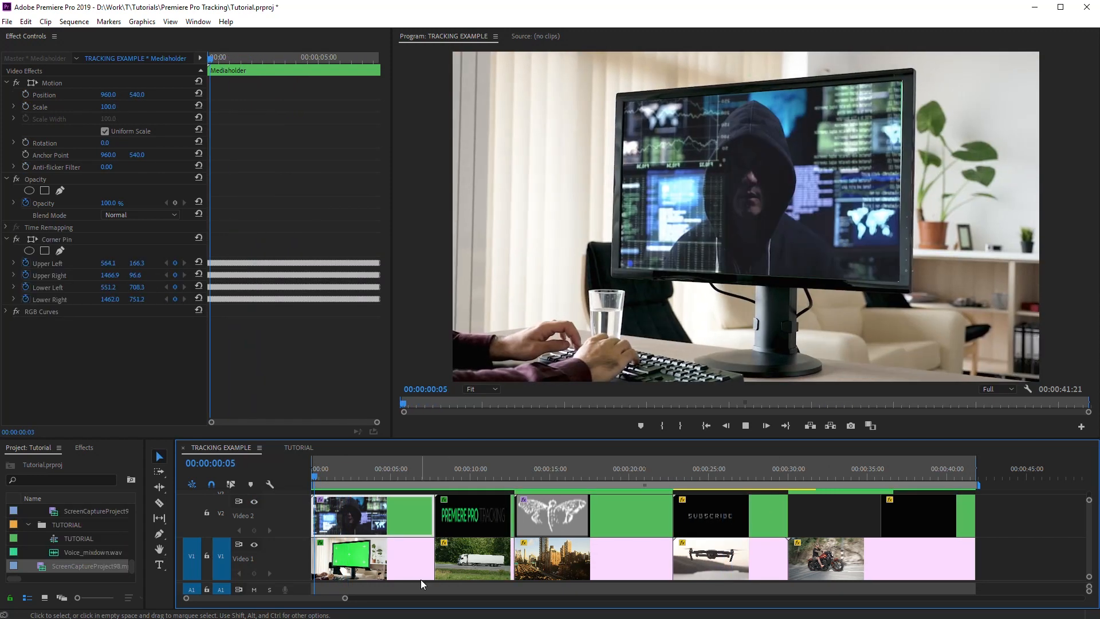
Review the nested Mediaholder sequence, then return to the TRACKING EXAMPLE sequence.
left_click(514, 492)
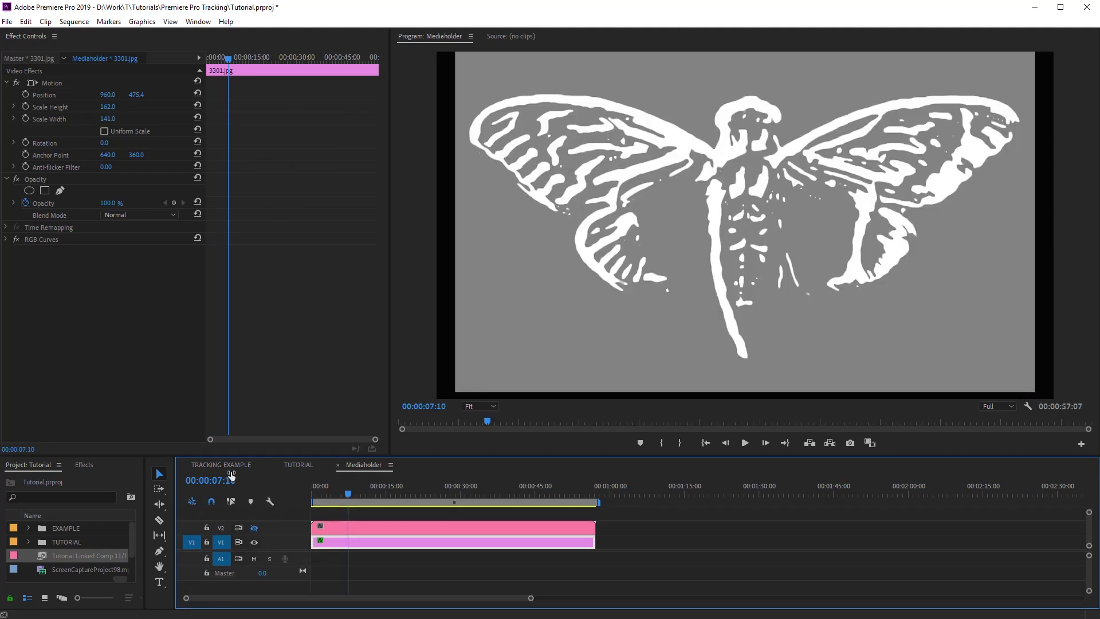
left_click(220, 465)
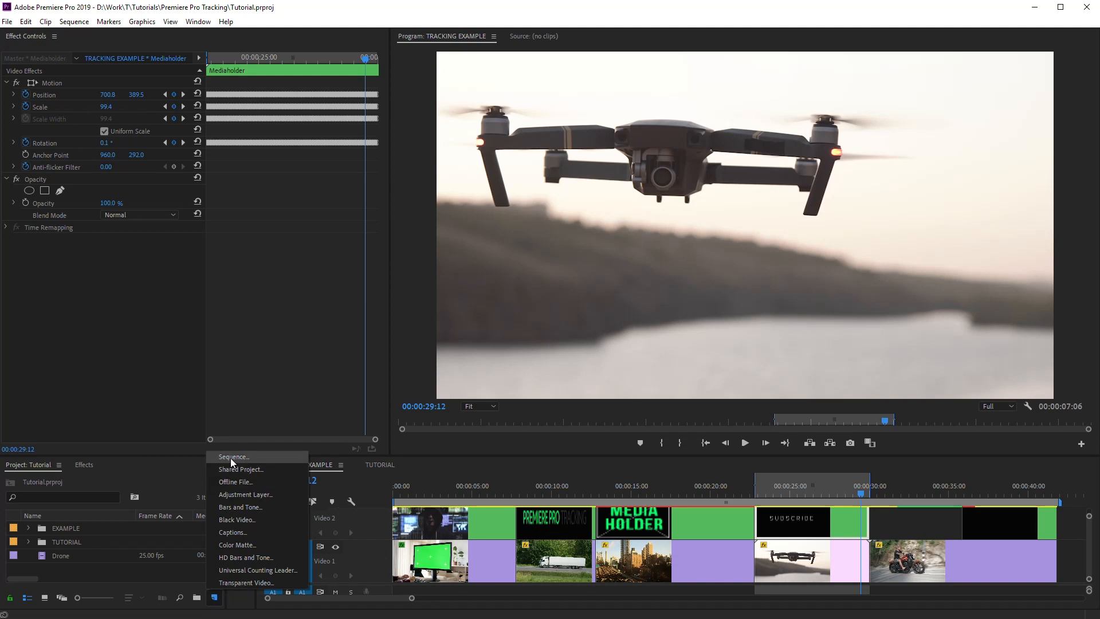
Create a new sequence named DRONE and duplicate the Drone clip from V1 onto V2.
left_click(234, 455)
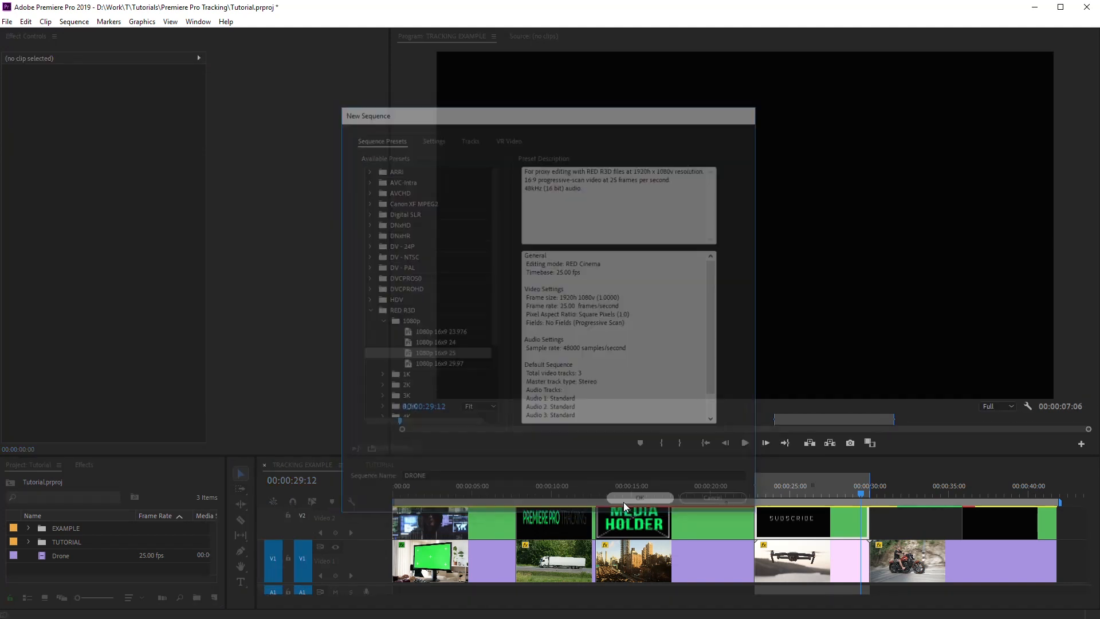
left_click(639, 497)
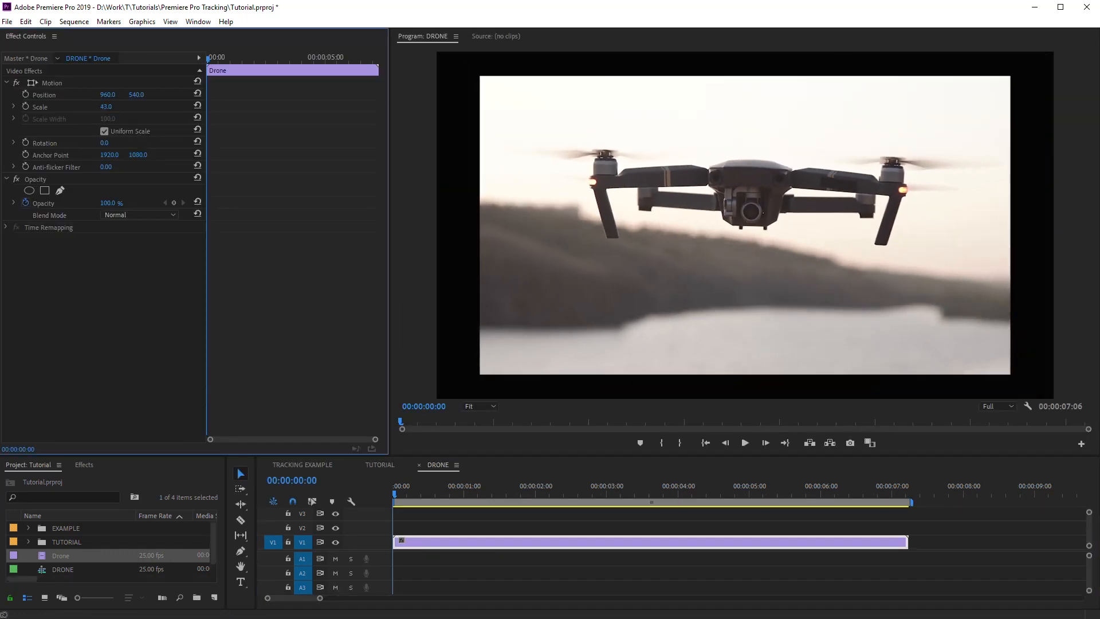
left_click_drag(105, 106, 116, 107)
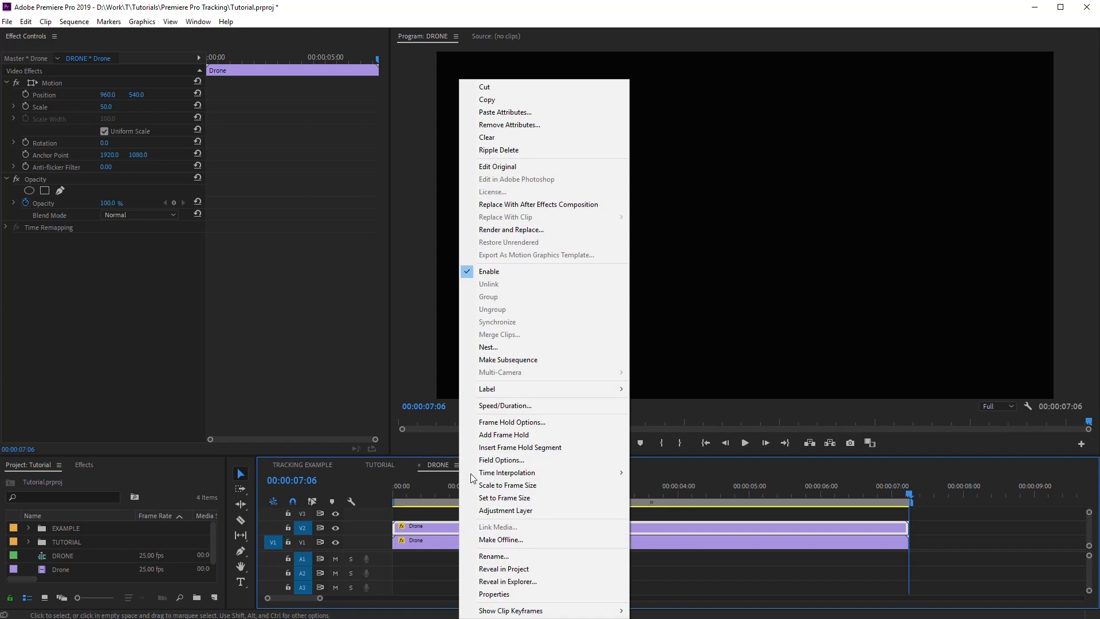
Replace the V2 drone clip with a linked After Effects composition and collapse its layer.
left_click(539, 204)
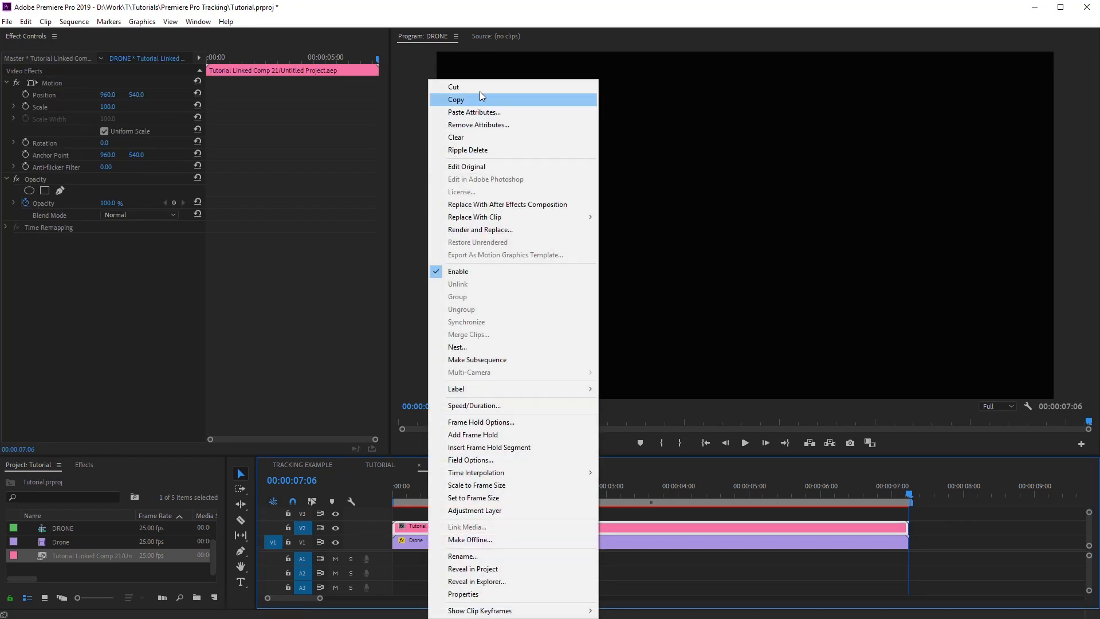
left_click(467, 166)
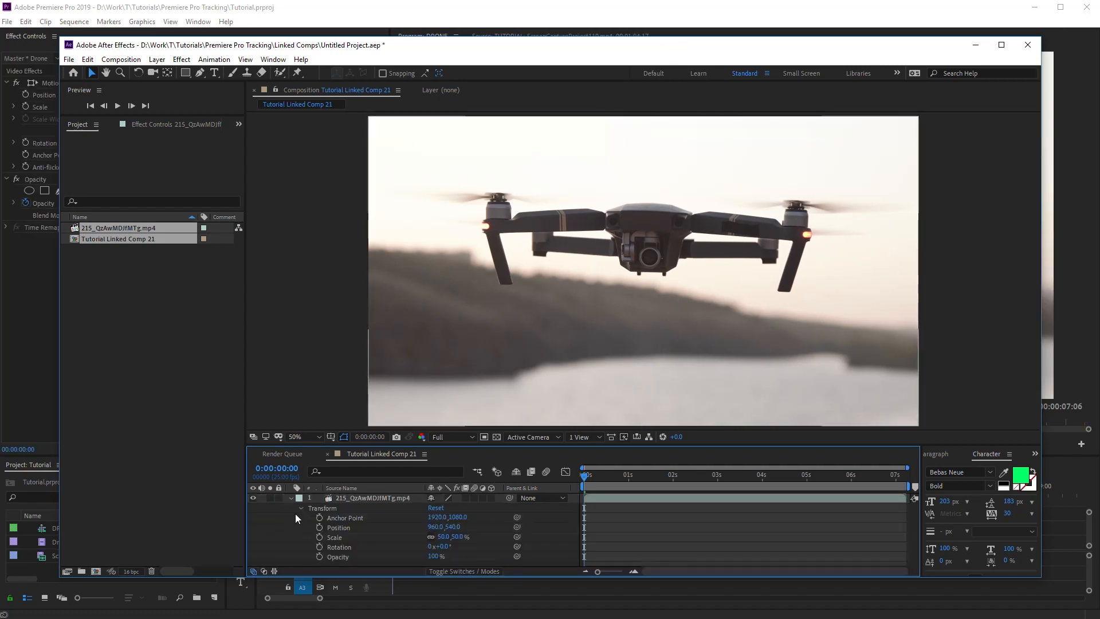
left_click(445, 536)
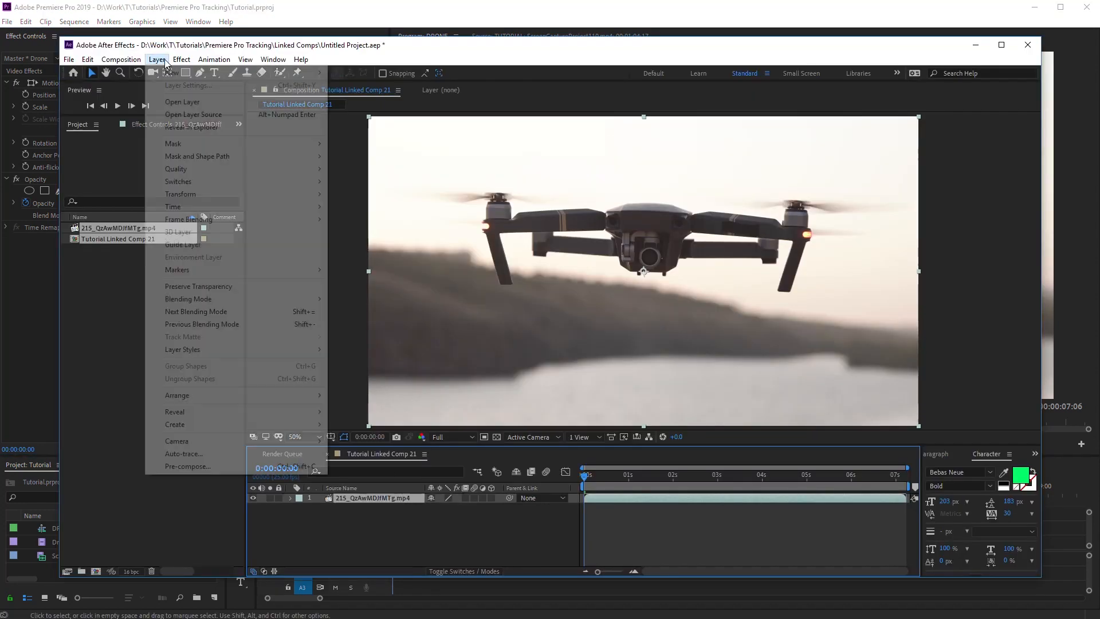
Pre-compose the drone footage layer into its own nested composition.
left_click(188, 466)
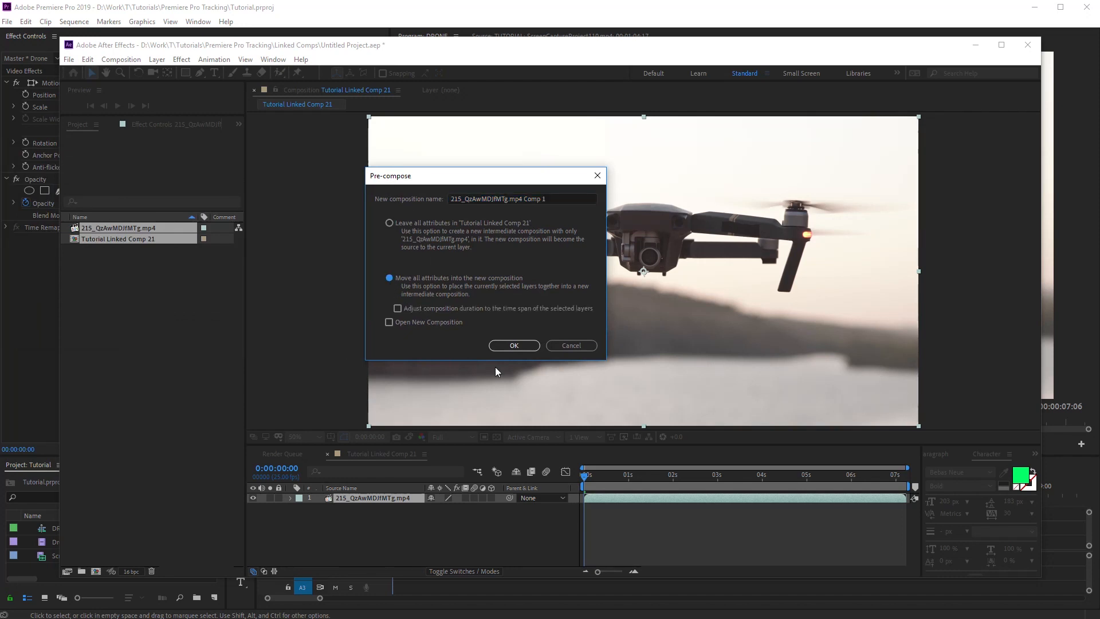
left_click(513, 346)
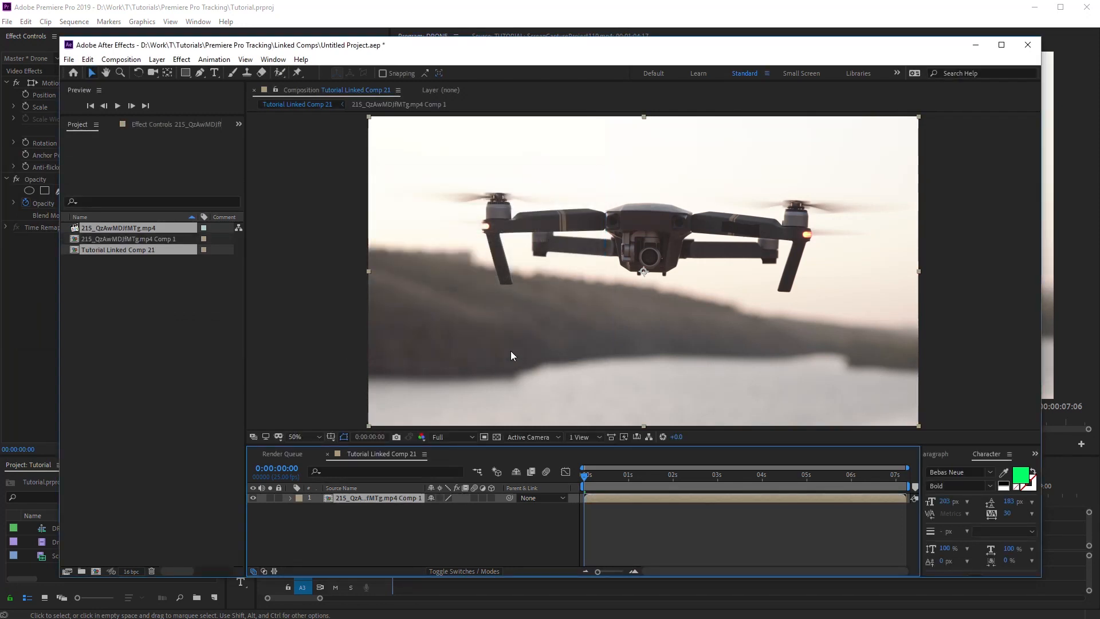
Create a new 1920x1080 composition named Mediaholder at 25 fps above the drone precomp.
left_click(290, 497)
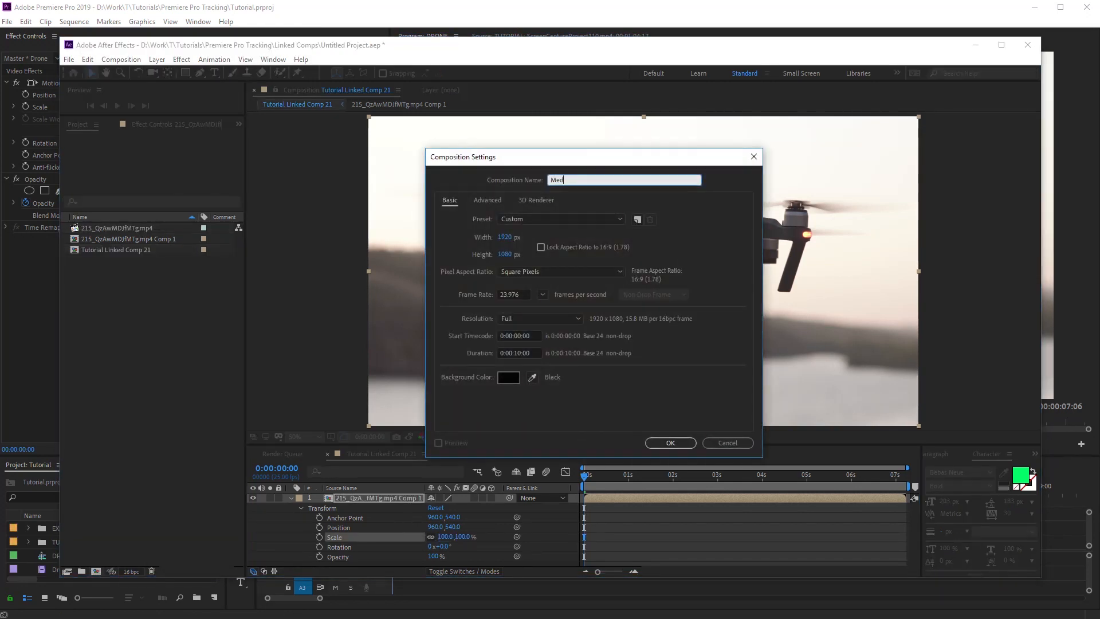
type("Mediaholder")
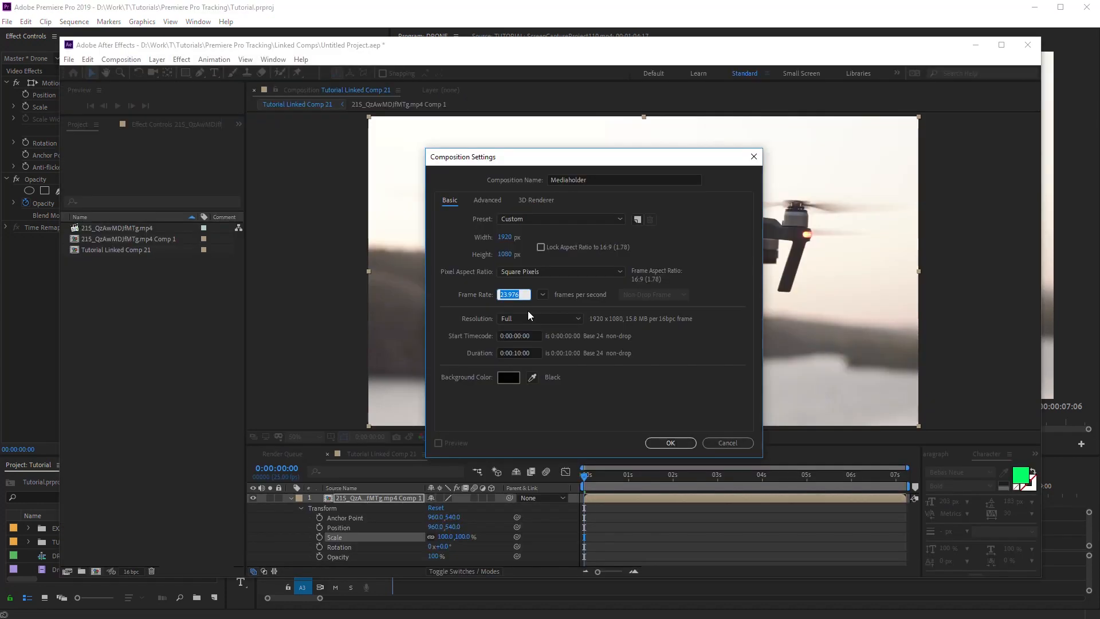
left_click(670, 442)
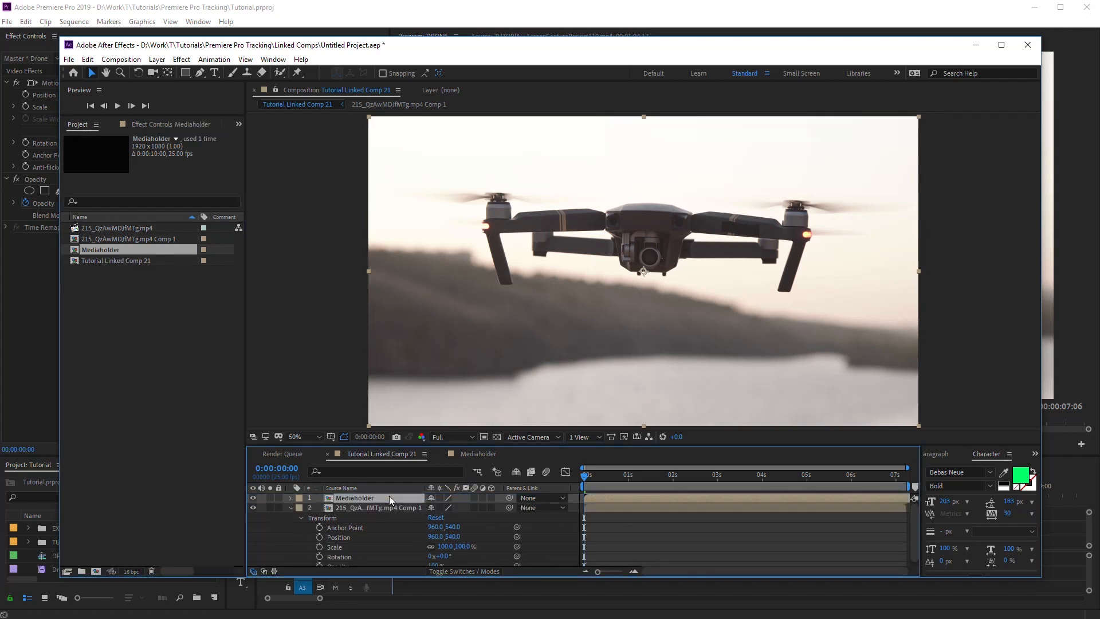
Motion-track the nested drone layer with the Tracker panel, analyzing forward.
left_click(273, 59)
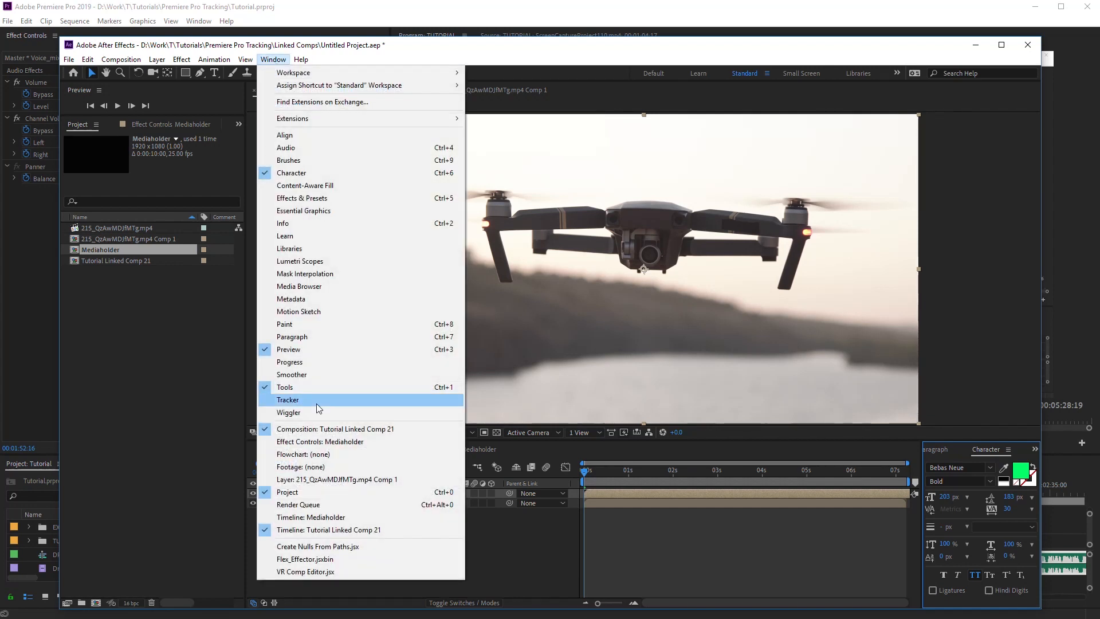
left_click(287, 399)
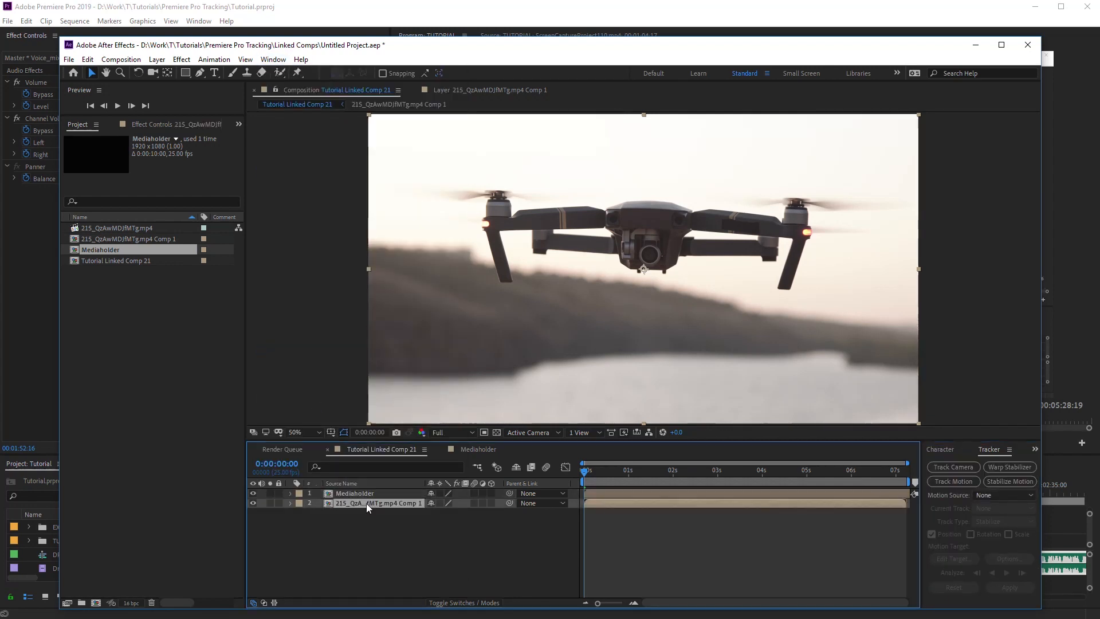
left_click(953, 481)
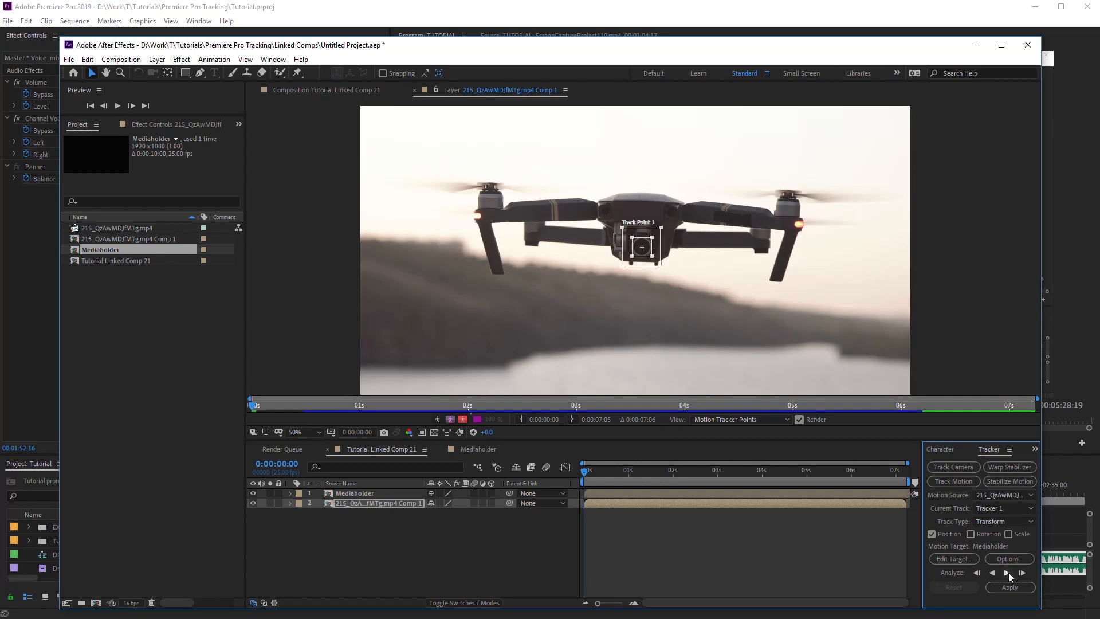
left_click(1003, 573)
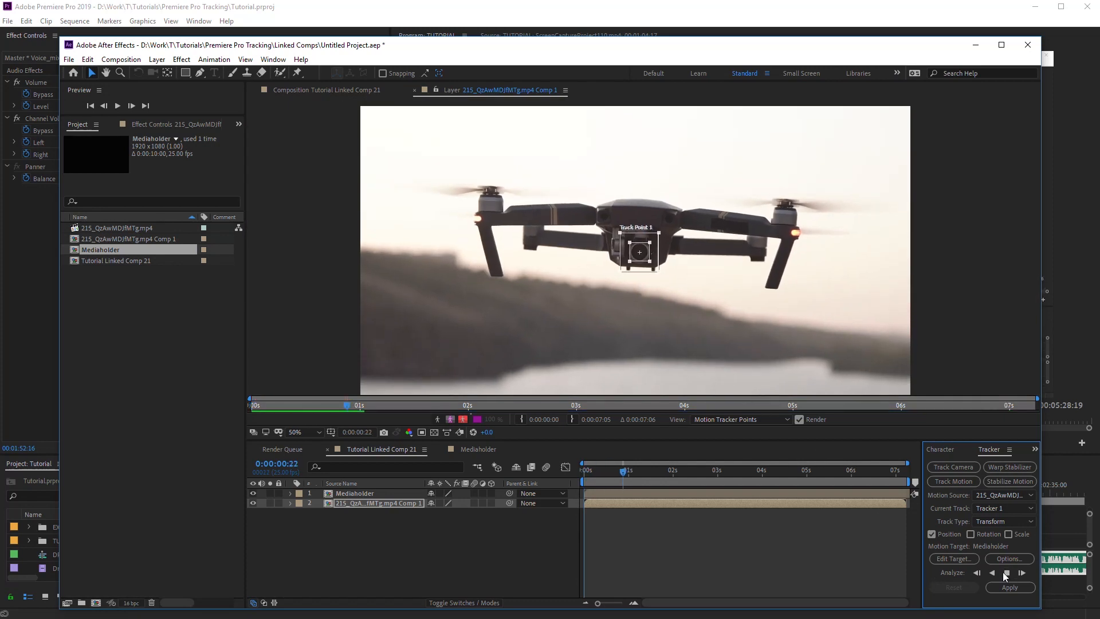
left_click(1005, 572)
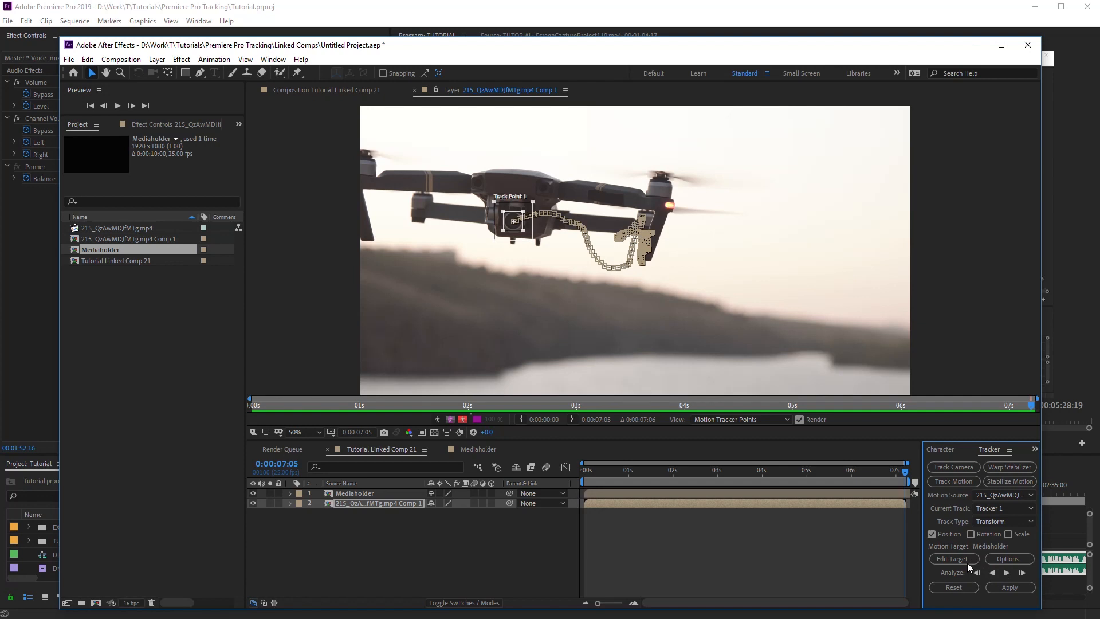
Set Mediaholder as the edit target and apply the tracked motion to it.
left_click(953, 559)
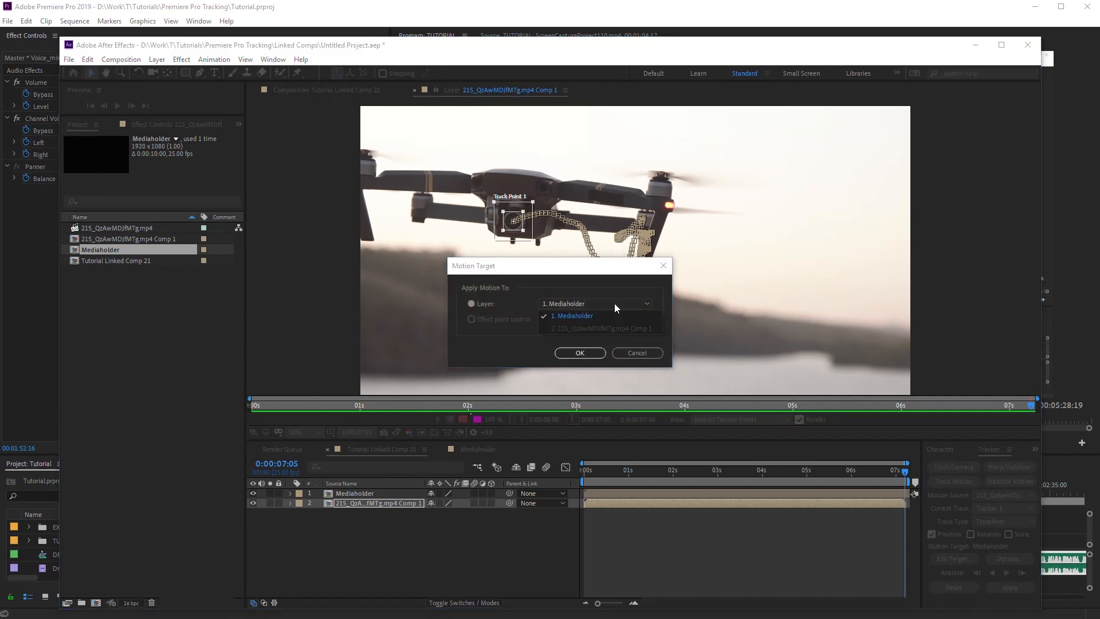
left_click(580, 352)
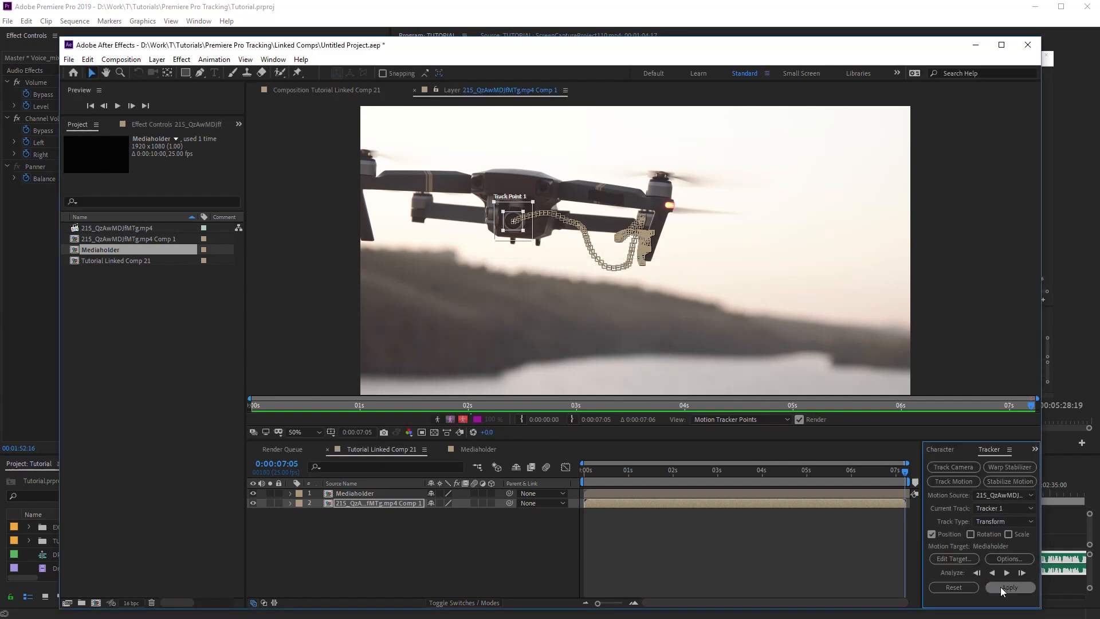
left_click(1010, 586)
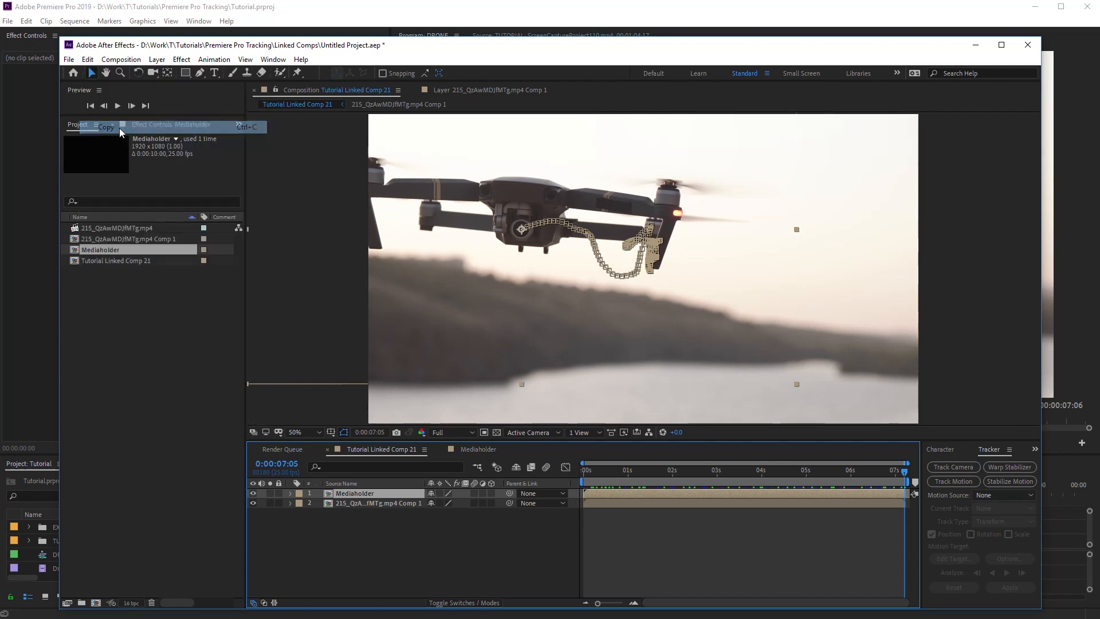
Paste the tracking keyframes onto the Mediaholder clip and fill it with VIDEOLANCER.NET text.
left_click(24, 20)
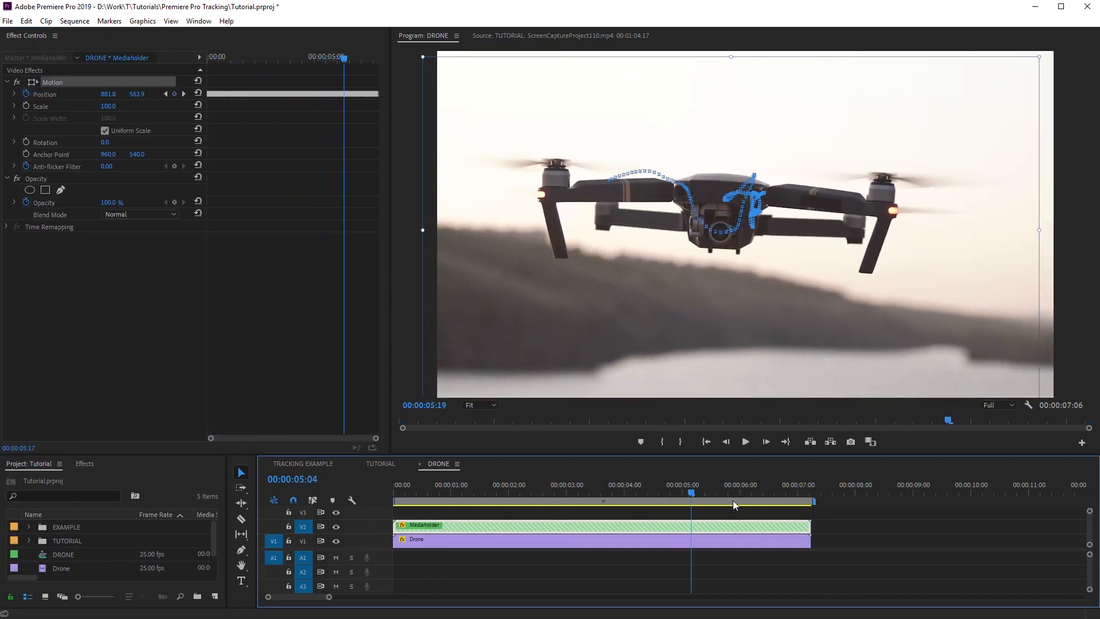
left_click(500, 463)
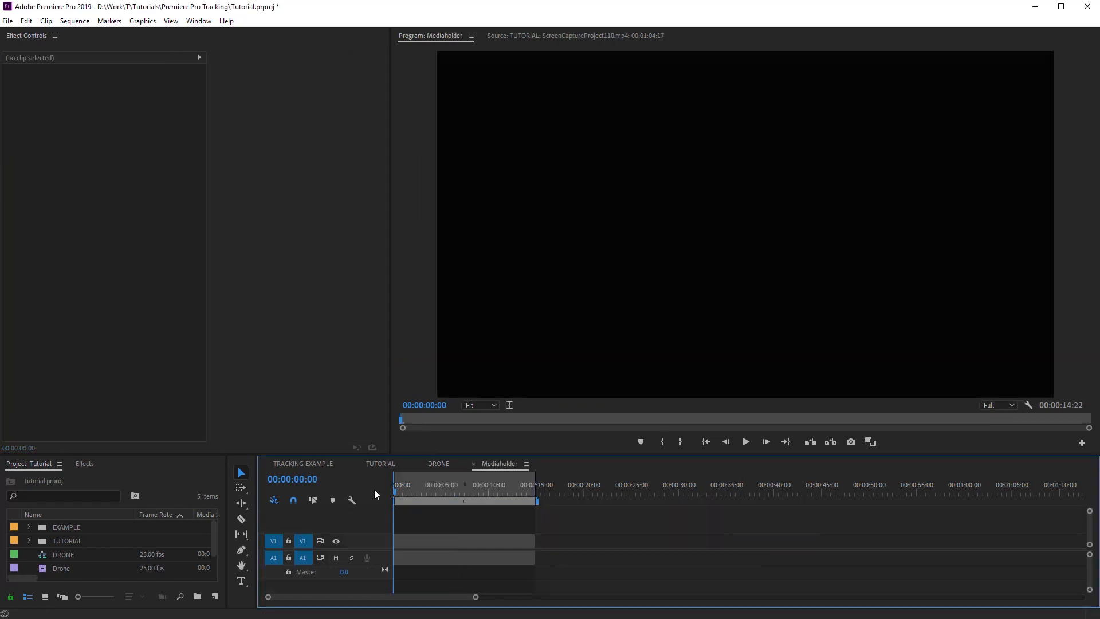
left_click(240, 582)
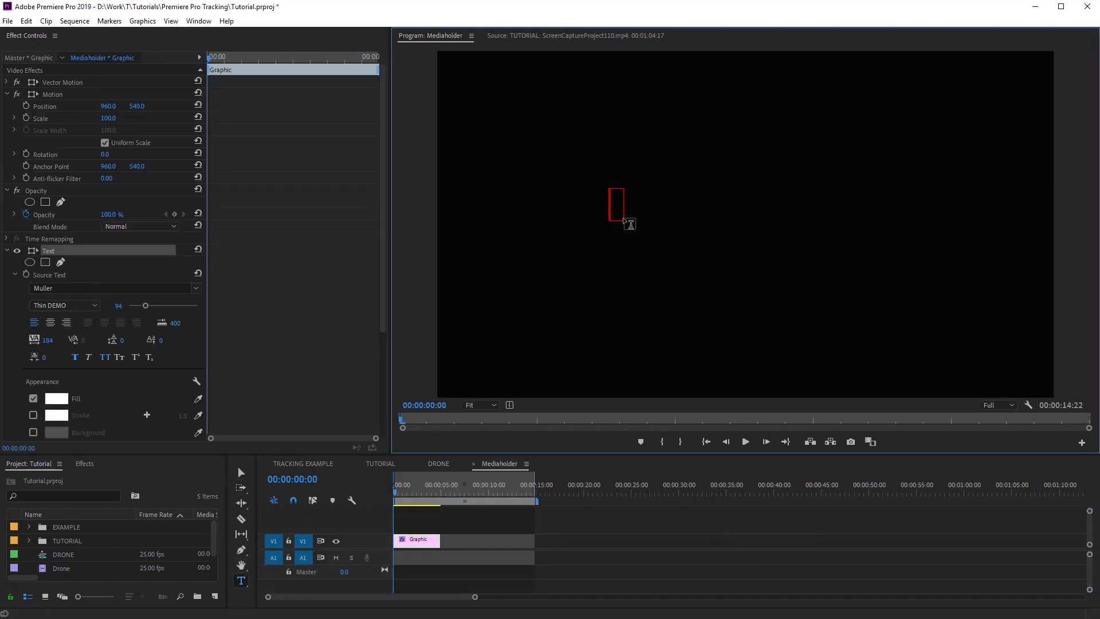
type("VIDEOLAND")
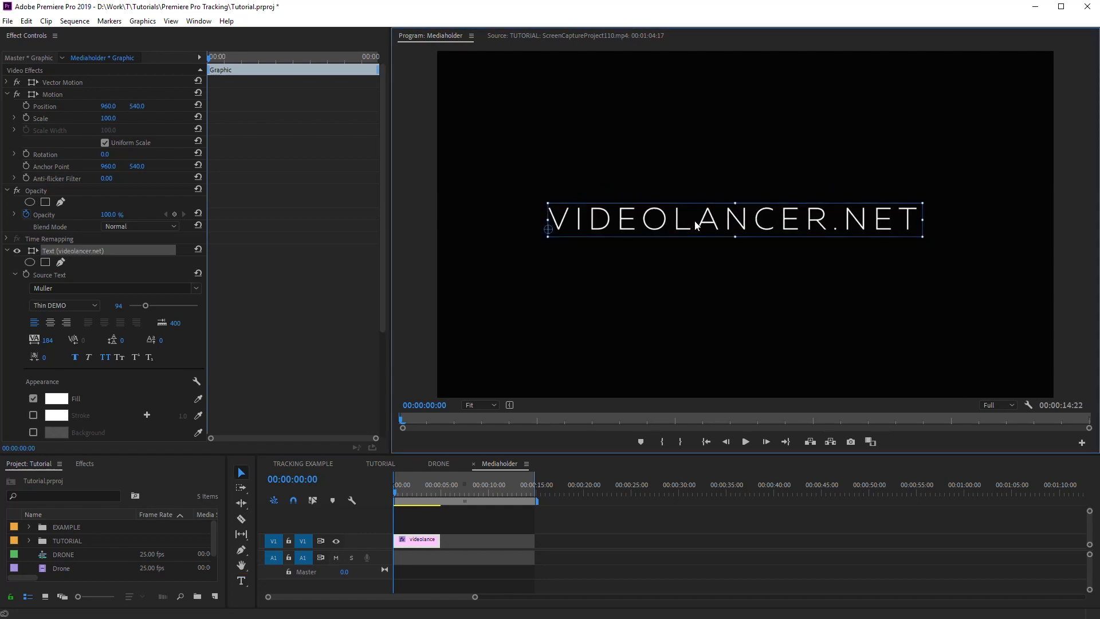
left_click(438, 462)
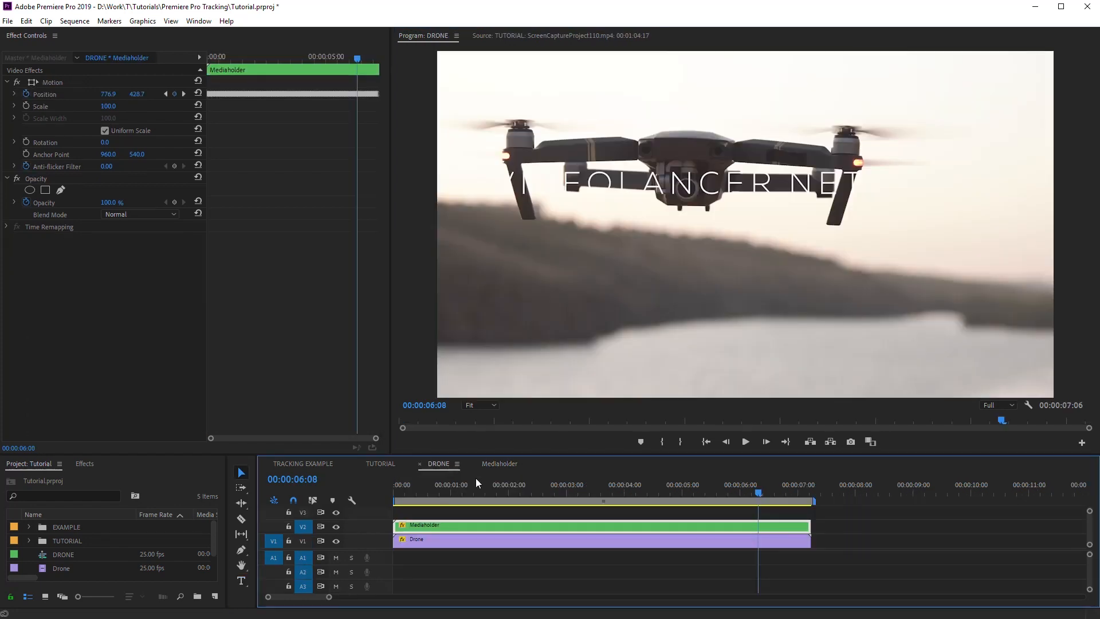
left_click(466, 494)
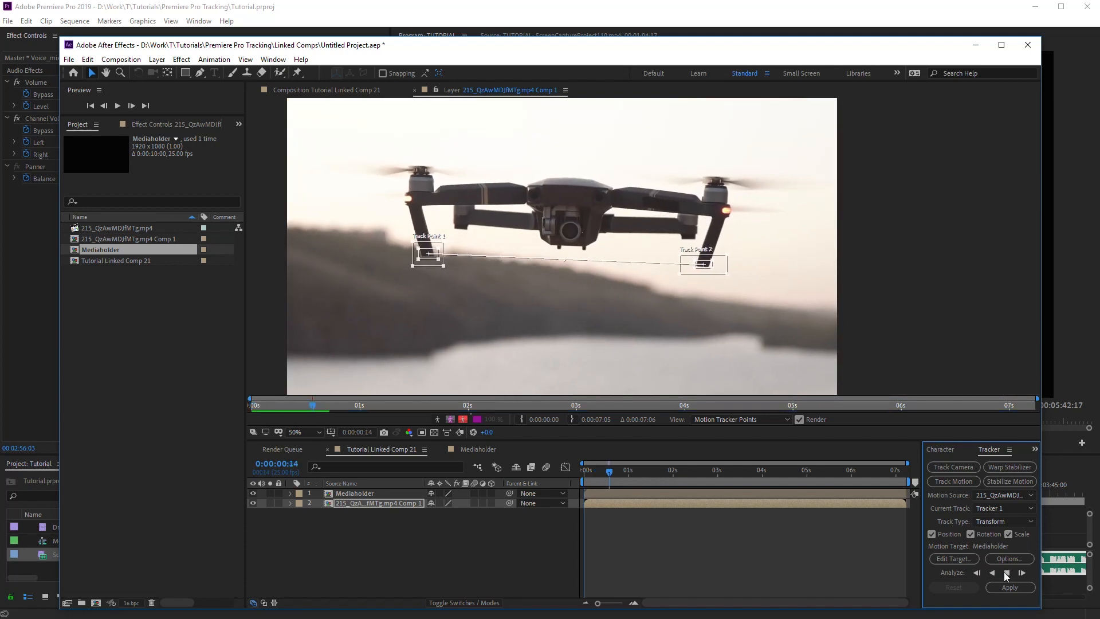
Finish the two-point rotation-and-scale track by analyzing forward and applying it.
left_click(1006, 571)
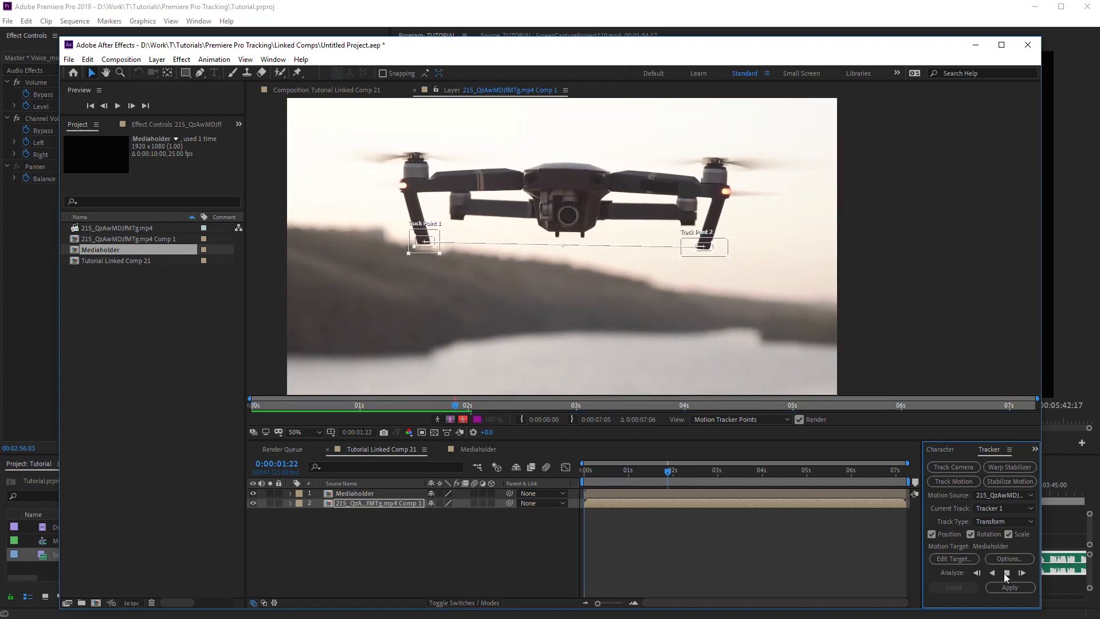
left_click(1009, 589)
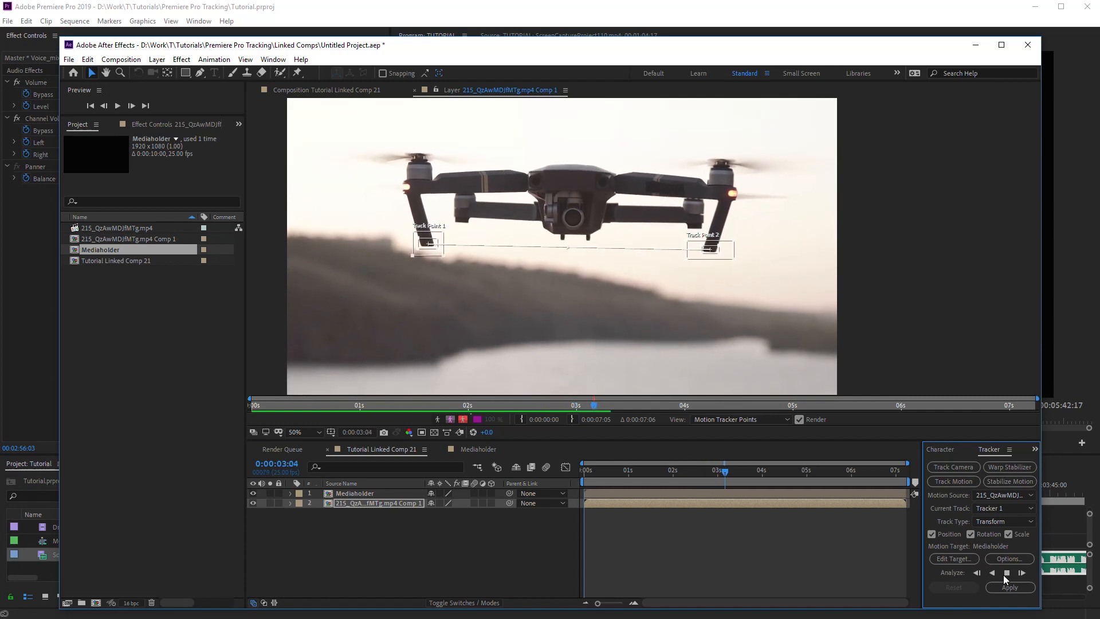
left_click(1010, 573)
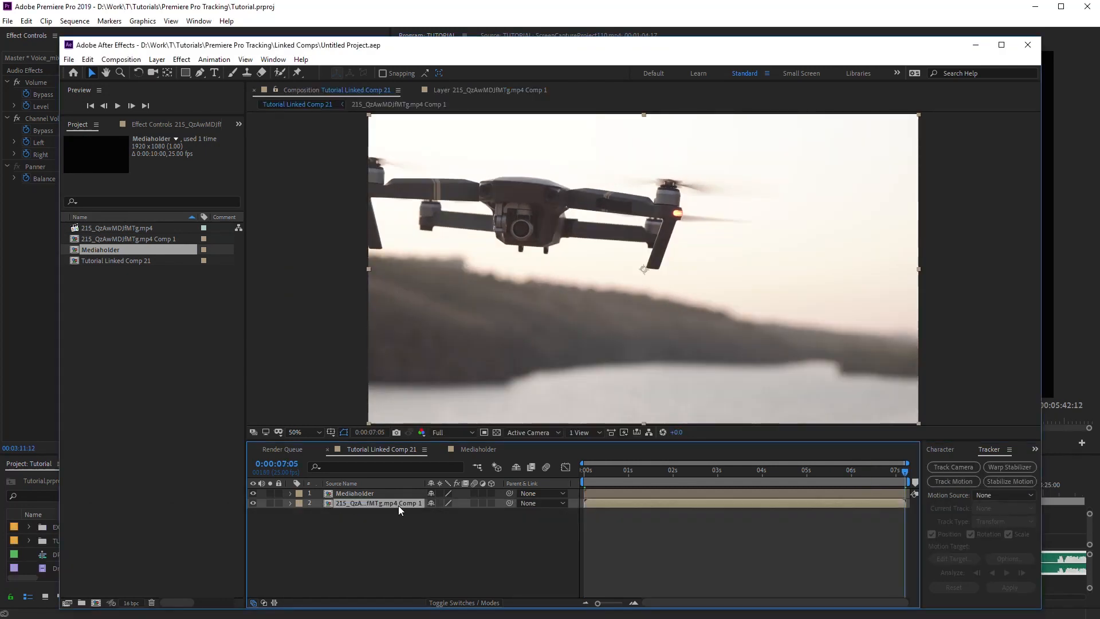
Apply Boris FX Mocha AE CC to the drone footage layer.
left_click(181, 59)
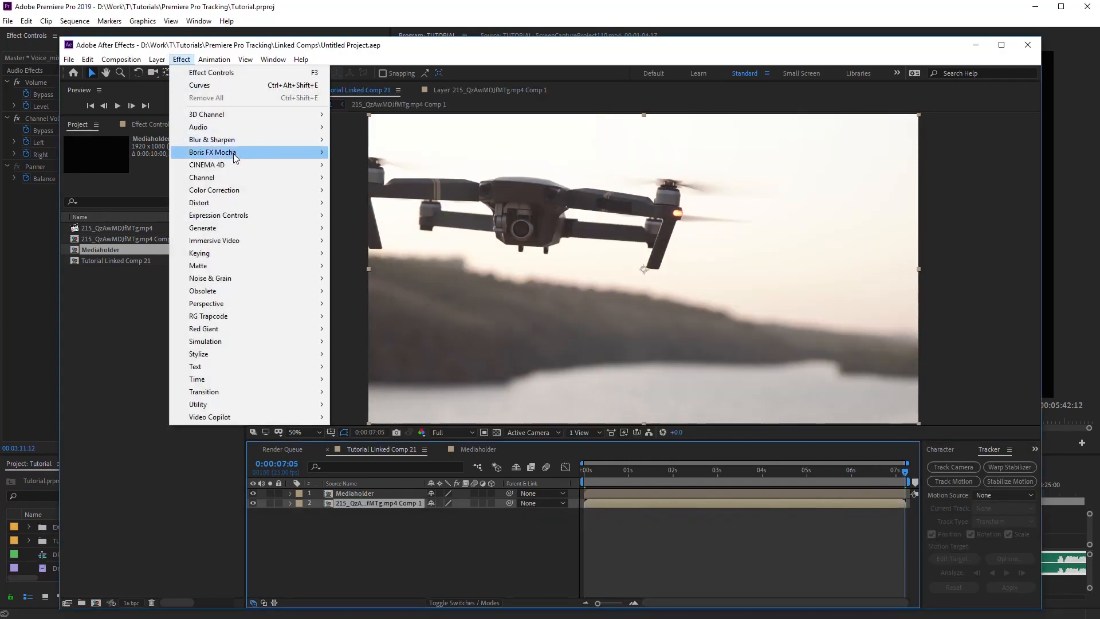
mouse_move(233, 152)
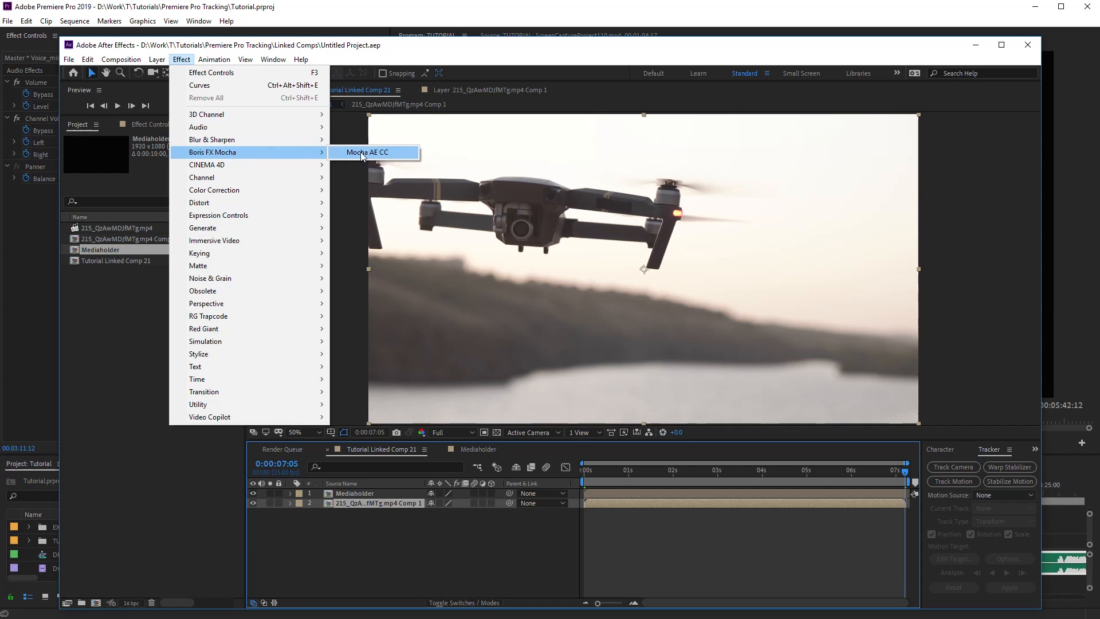
left_click(367, 152)
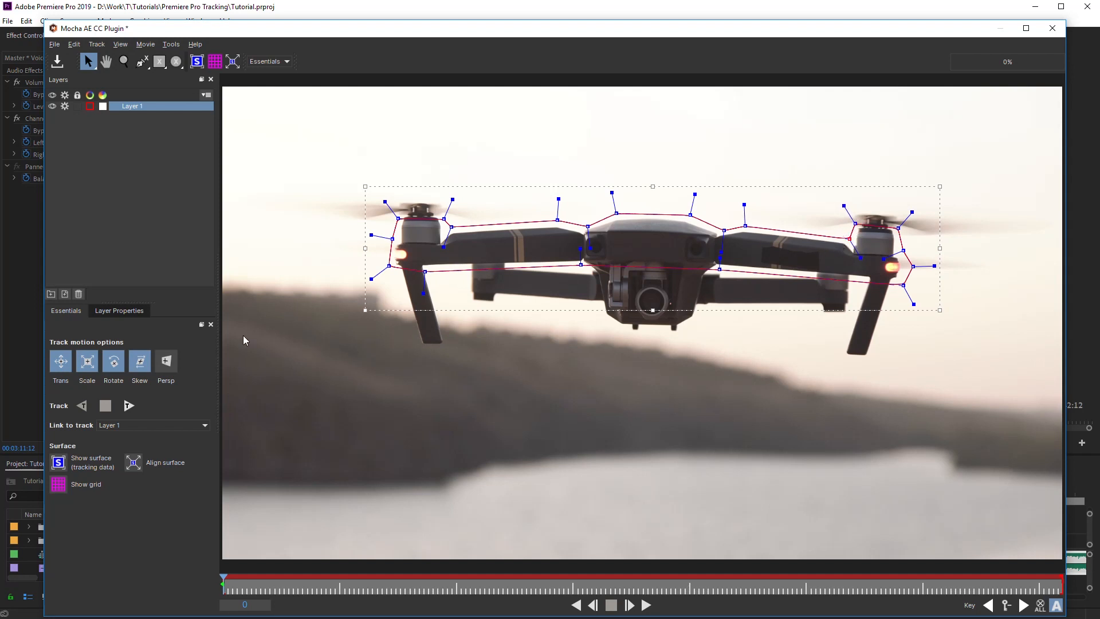
Track the Layer 1 drone spline forward through the clip, then close Mocha back to After Effects.
left_click(128, 405)
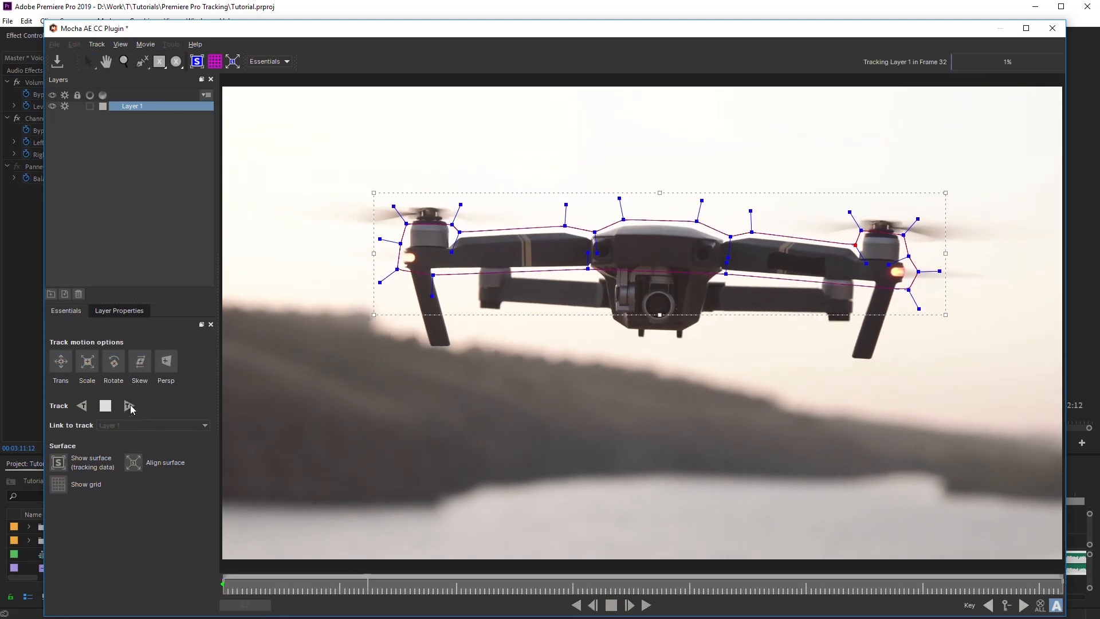
left_click(128, 406)
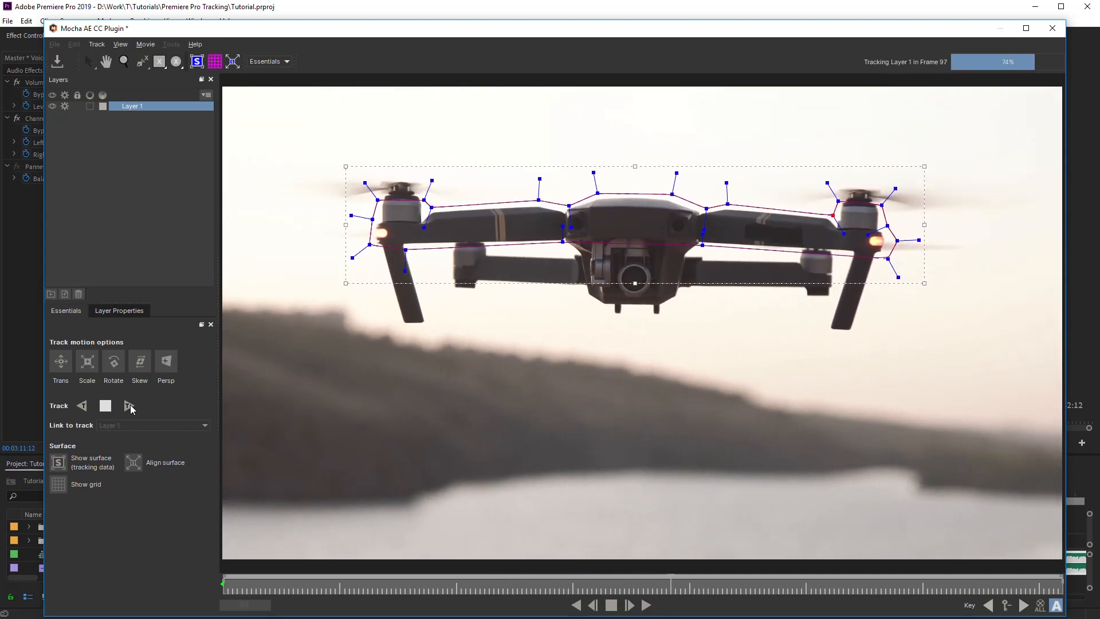
left_click(128, 406)
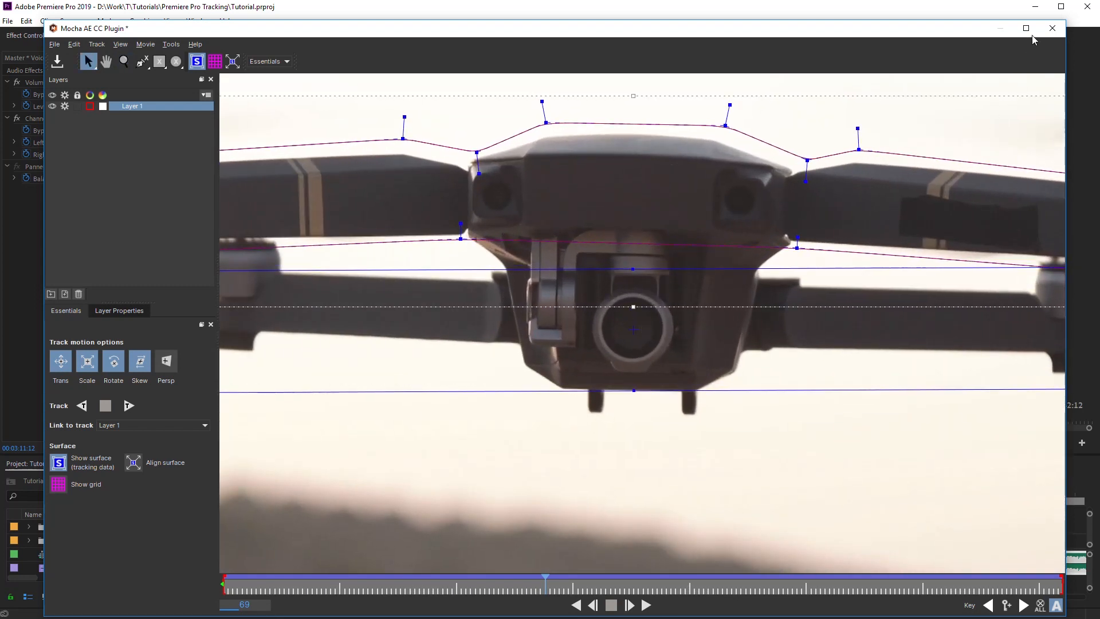
left_click(1051, 27)
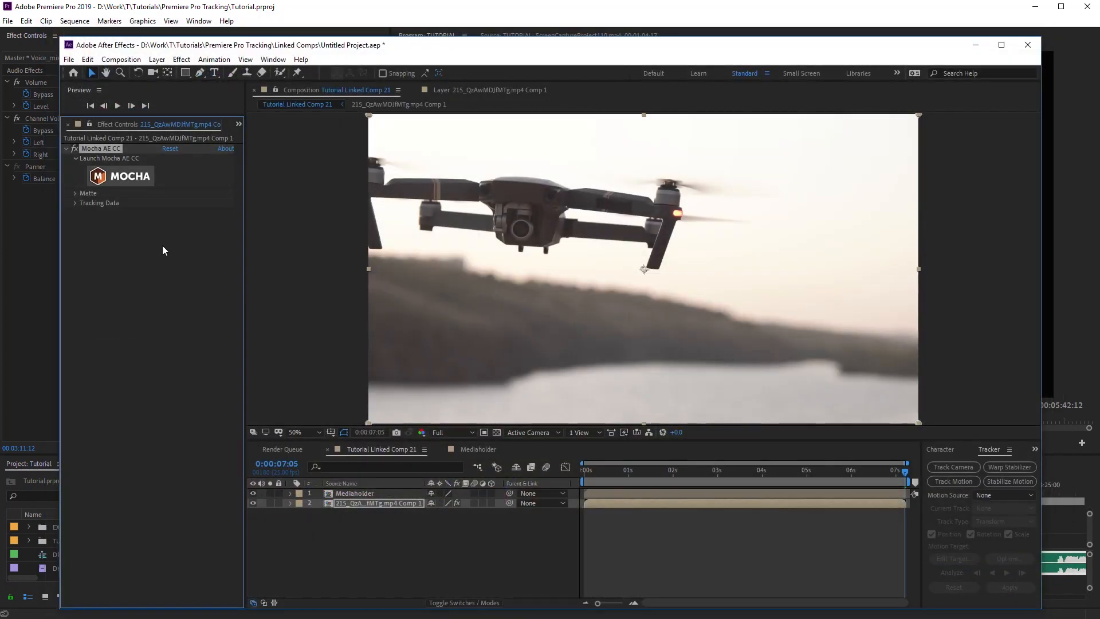
Create track data from Mocha using Layer 1's drone track.
left_click(76, 202)
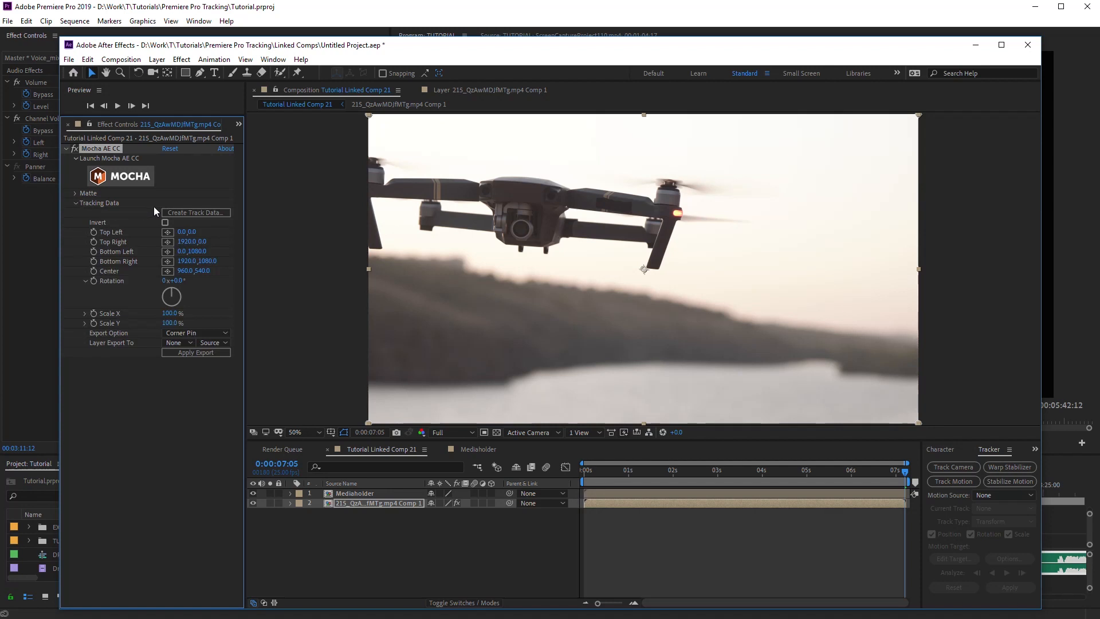
mouse_move(185, 216)
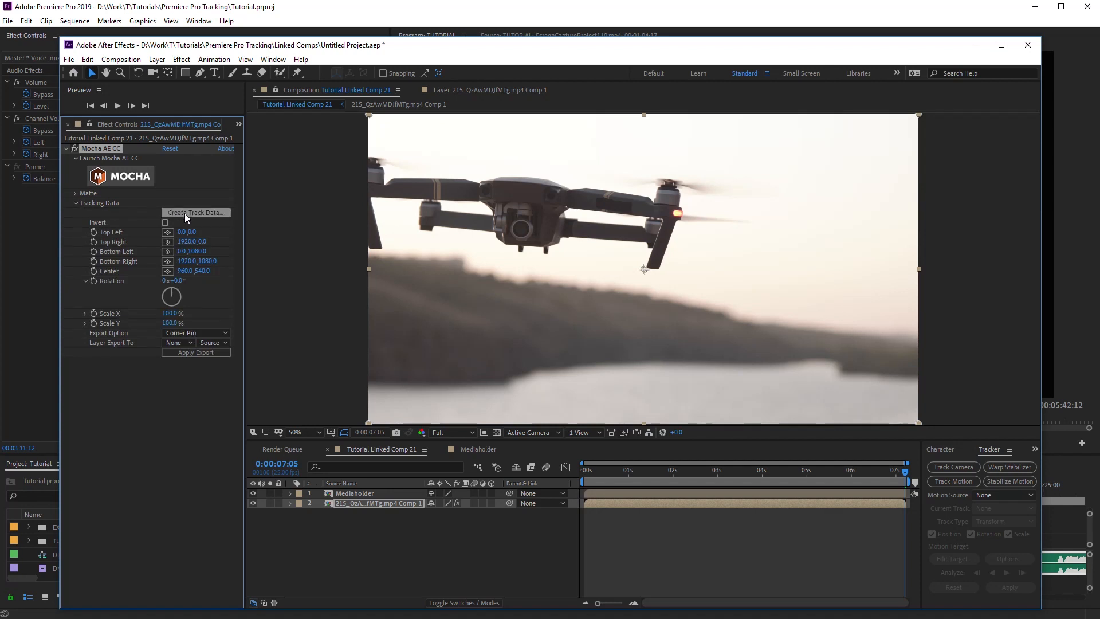
left_click(194, 213)
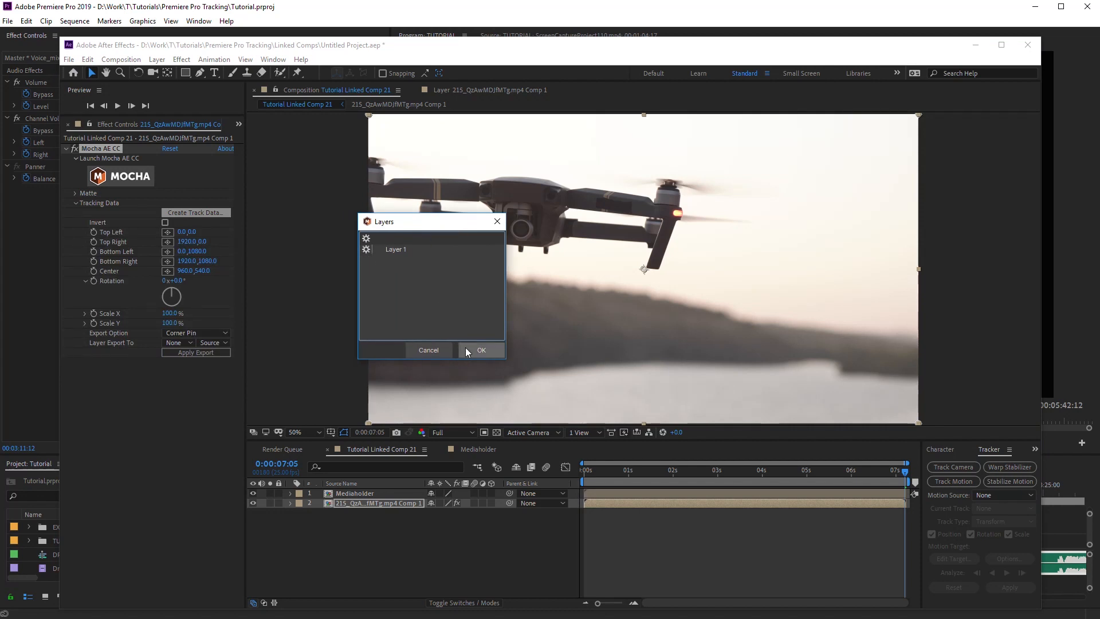
left_click(482, 350)
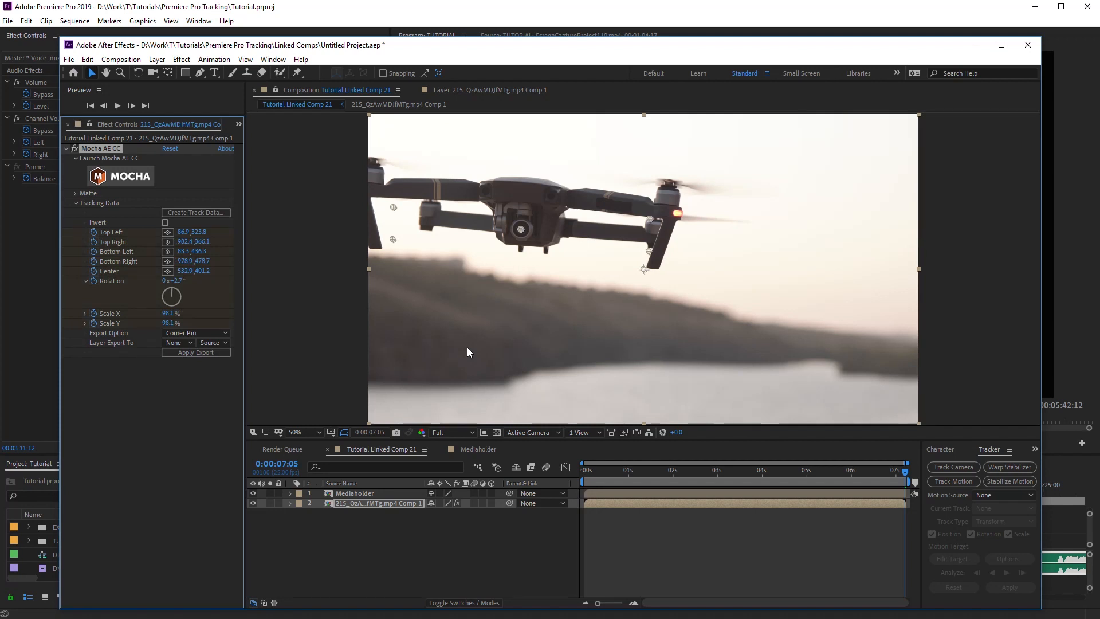
Export the track as a Transform to the Mediaholder layer and apply it.
left_click(195, 332)
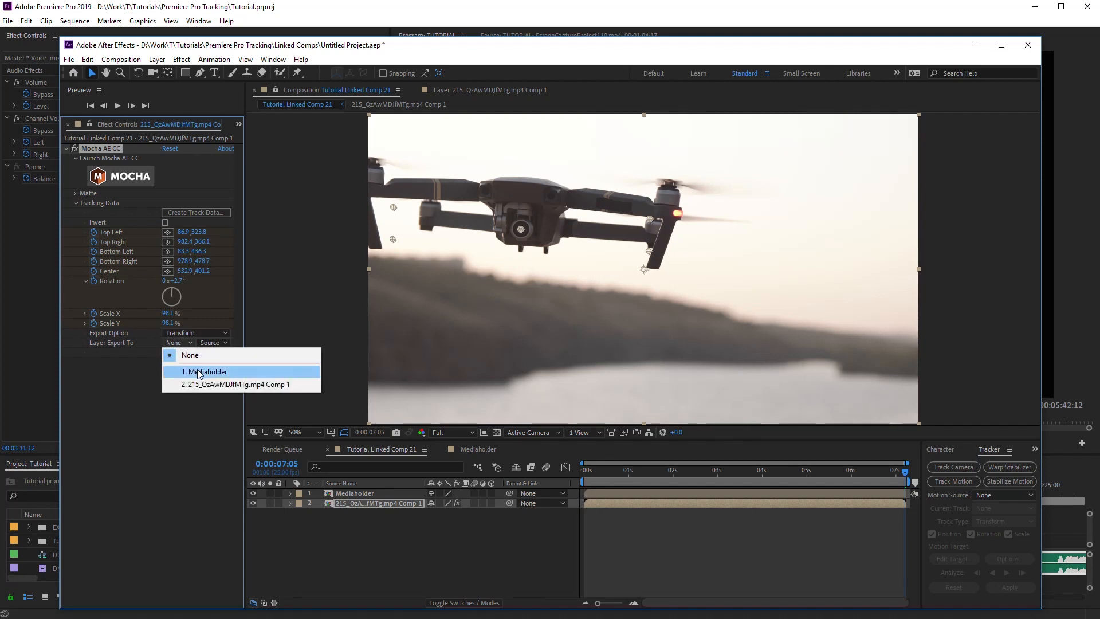
left_click(204, 371)
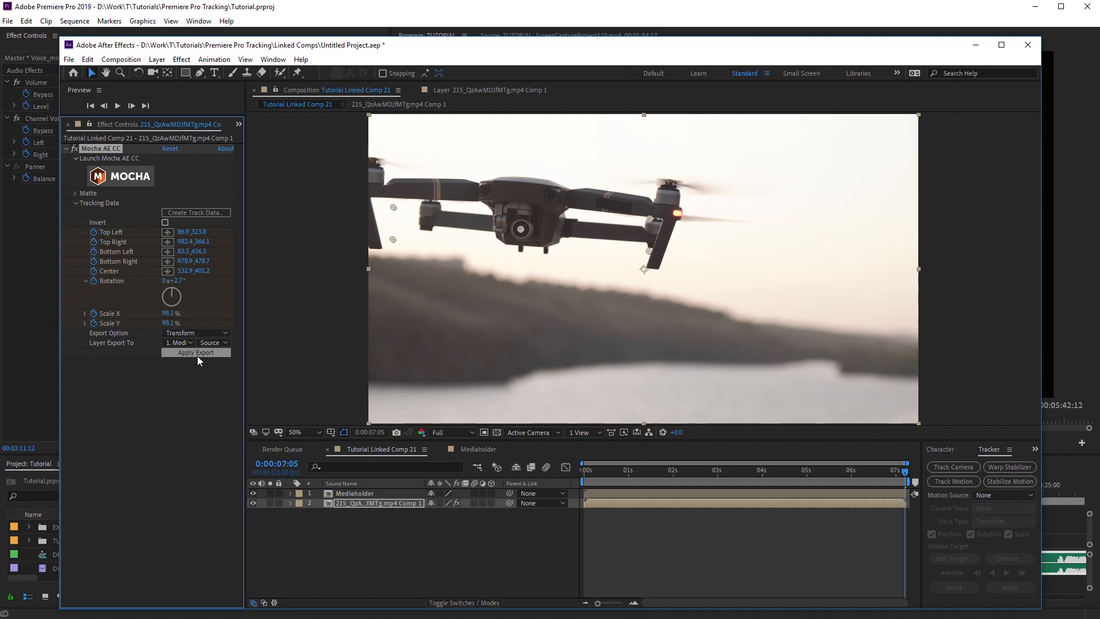
left_click(356, 492)
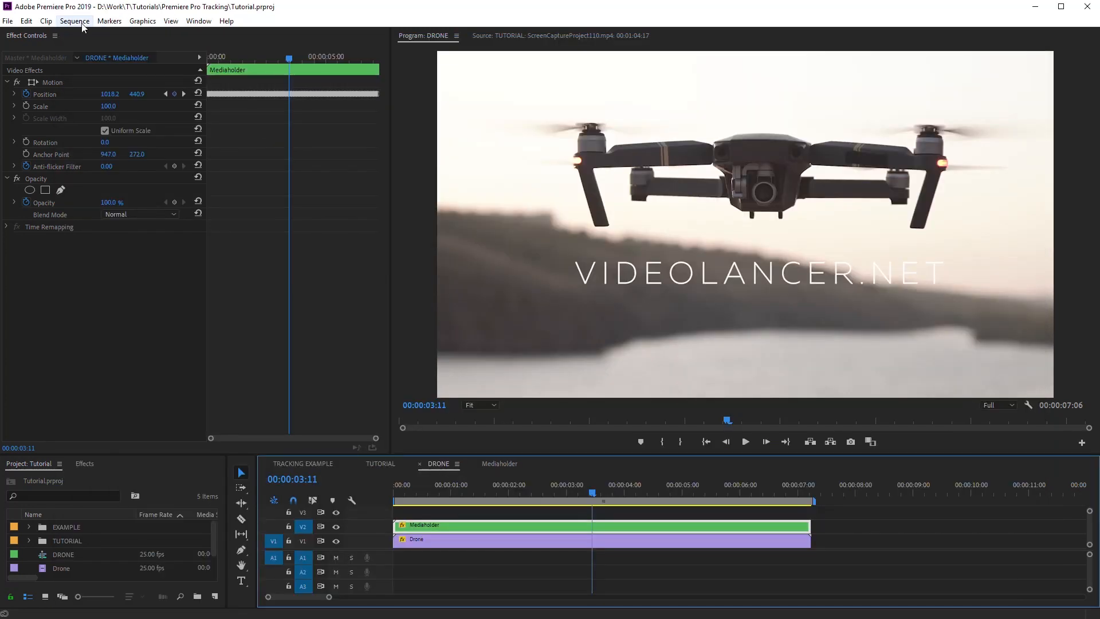
Switch to the MONITOR sequence and maximize the Program Monitor on the green-screen footage.
left_click(25, 20)
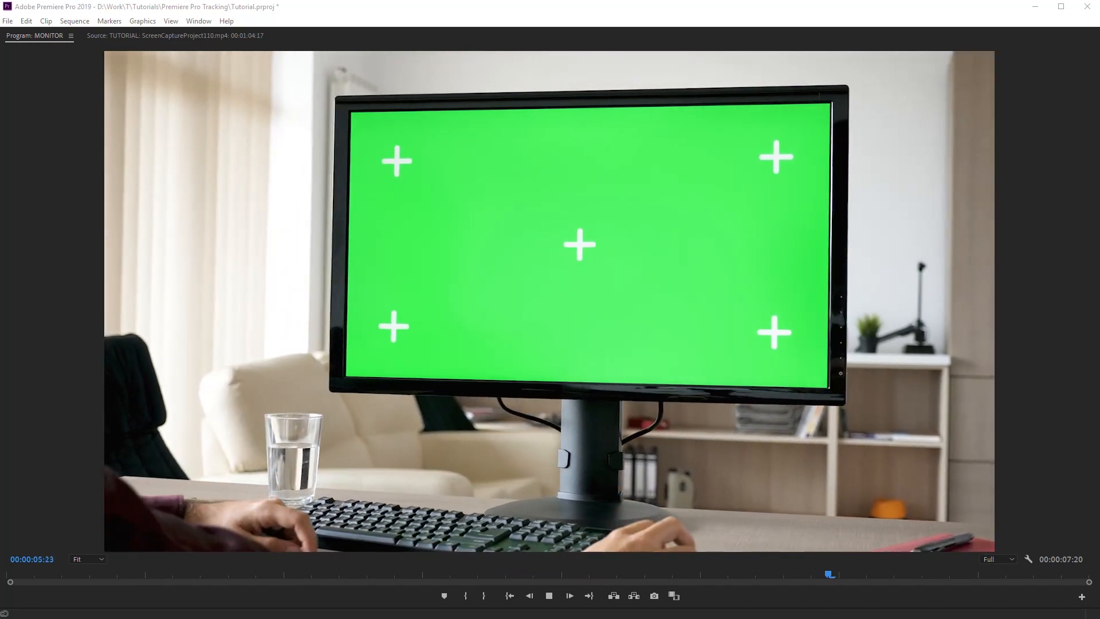
Apply the Mocha AE CC effect to the monitor footage and launch the Mocha tracker.
left_click(181, 60)
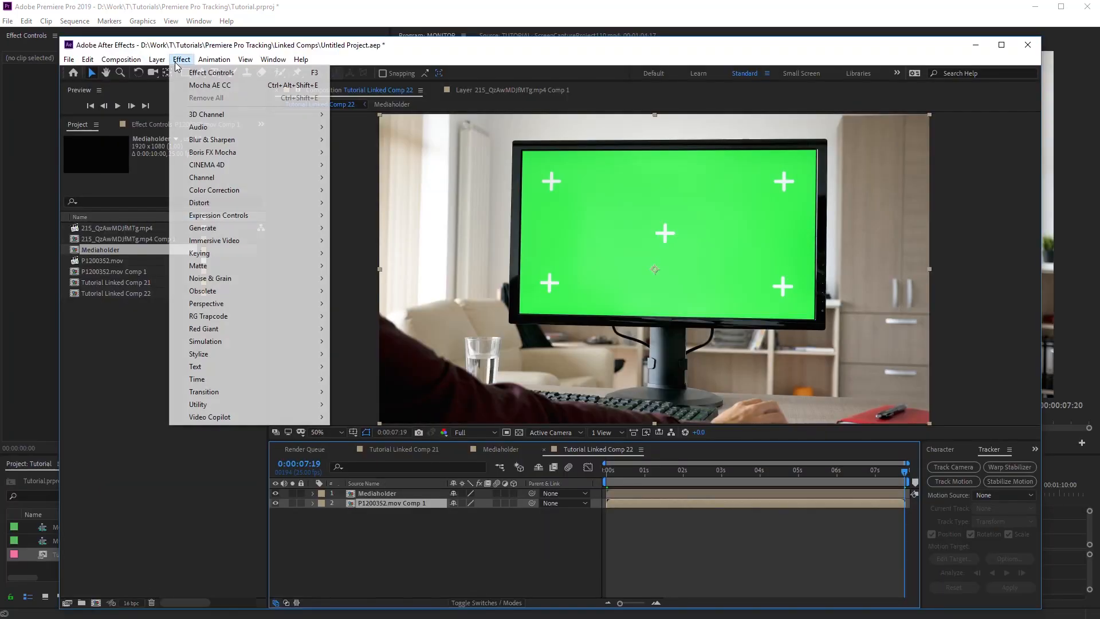
left_click(210, 84)
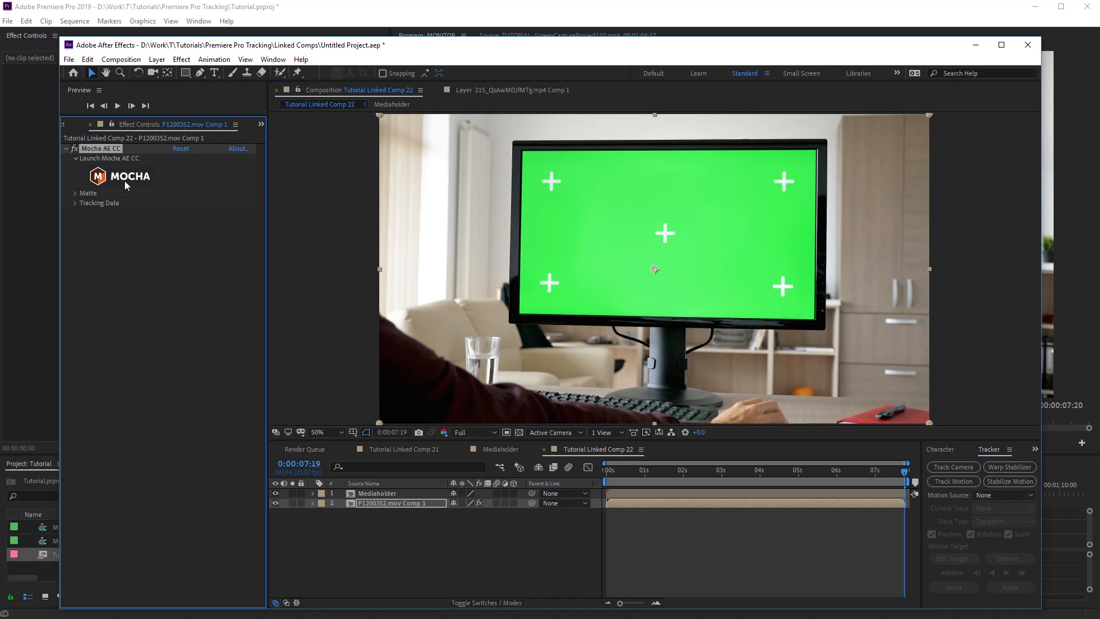
left_click(120, 176)
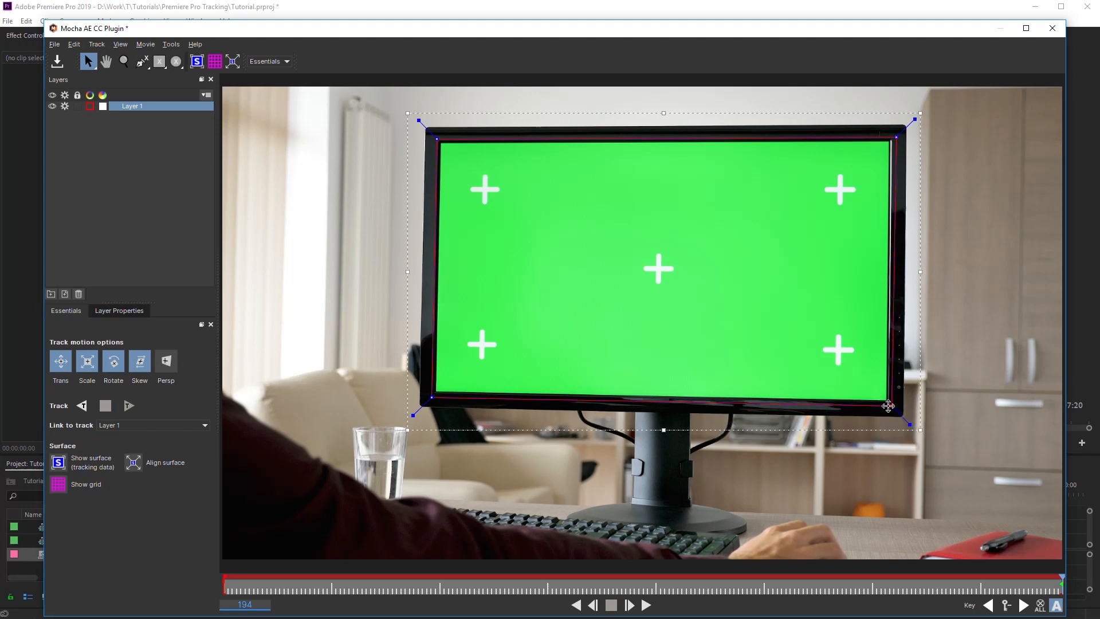
Enable perspective tracking for the monitor shape and track it backward through the clip.
left_click(165, 361)
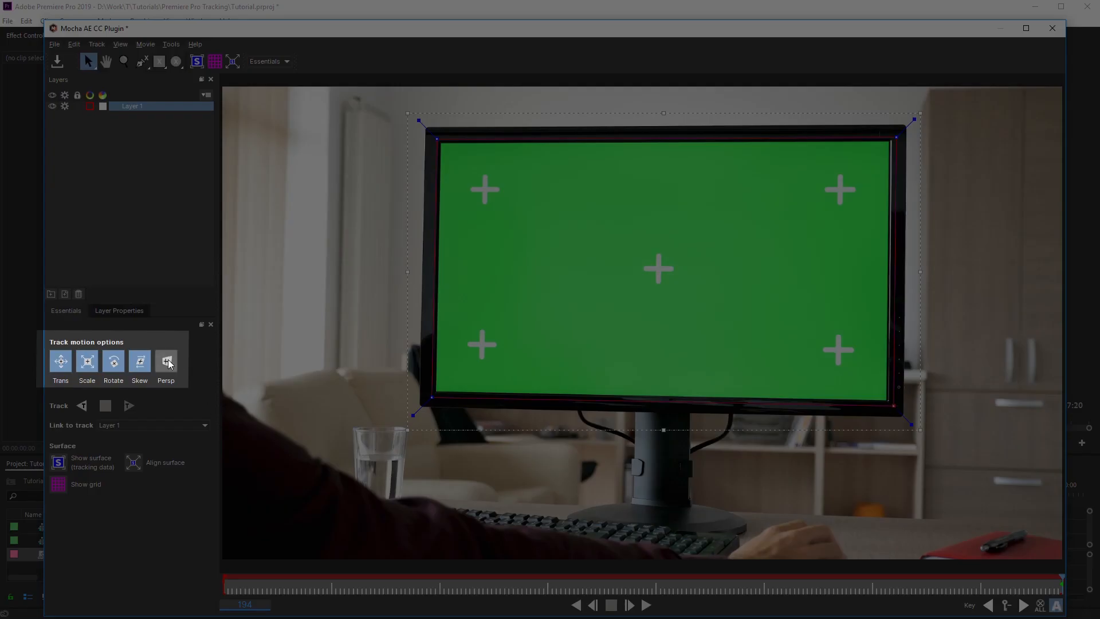
left_click(82, 405)
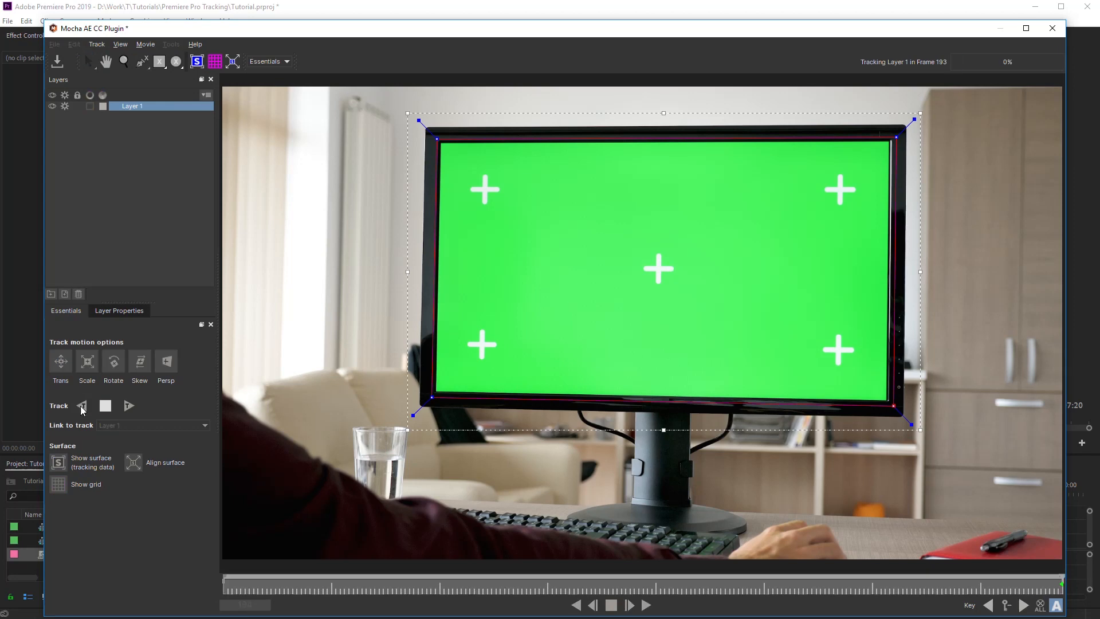
left_click(82, 405)
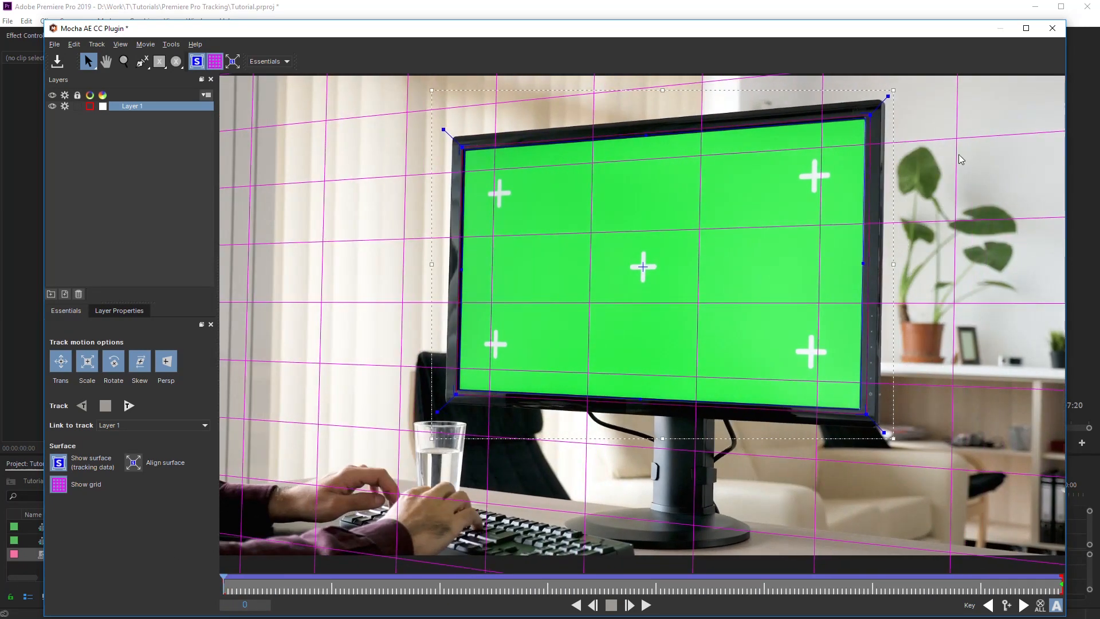
Close Mocha saving the track, then create the monitor track data in After Effects.
left_click(1052, 27)
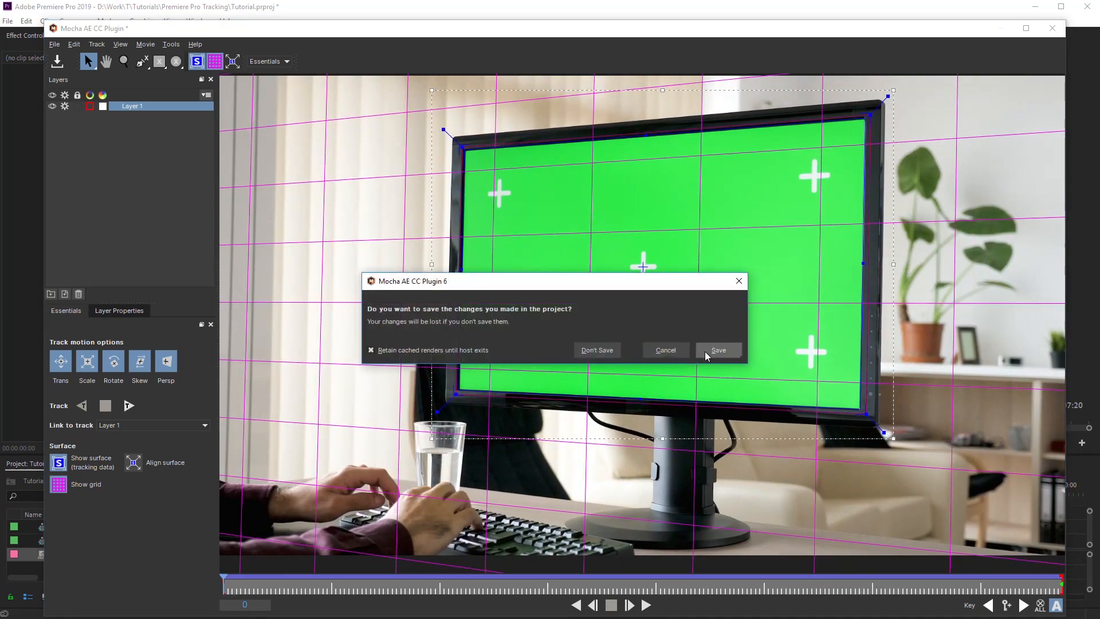
left_click(717, 349)
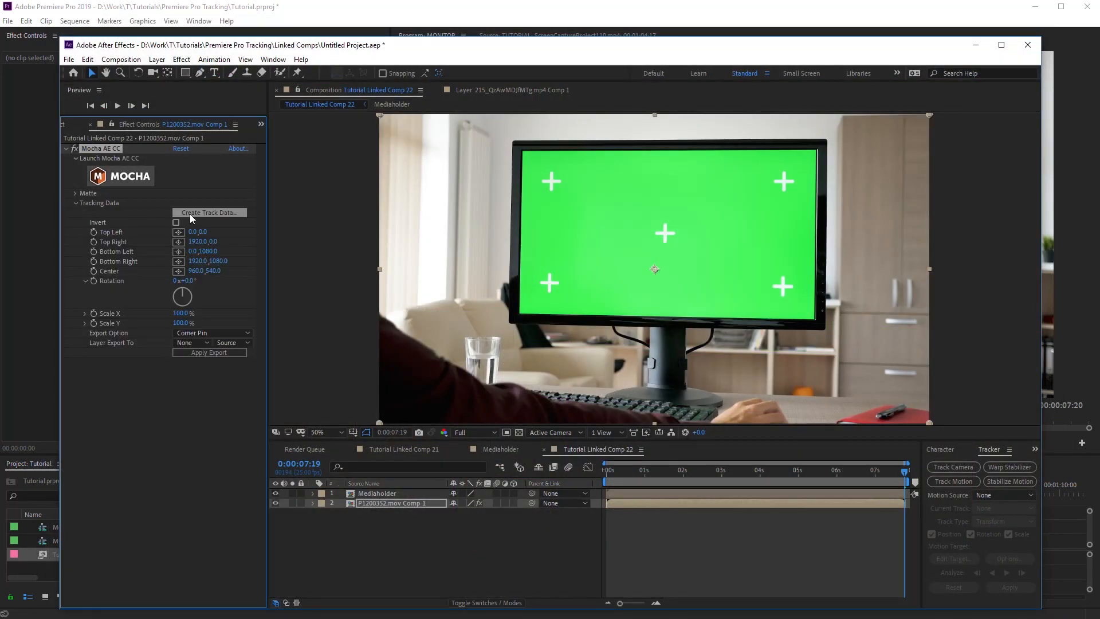
left_click(209, 213)
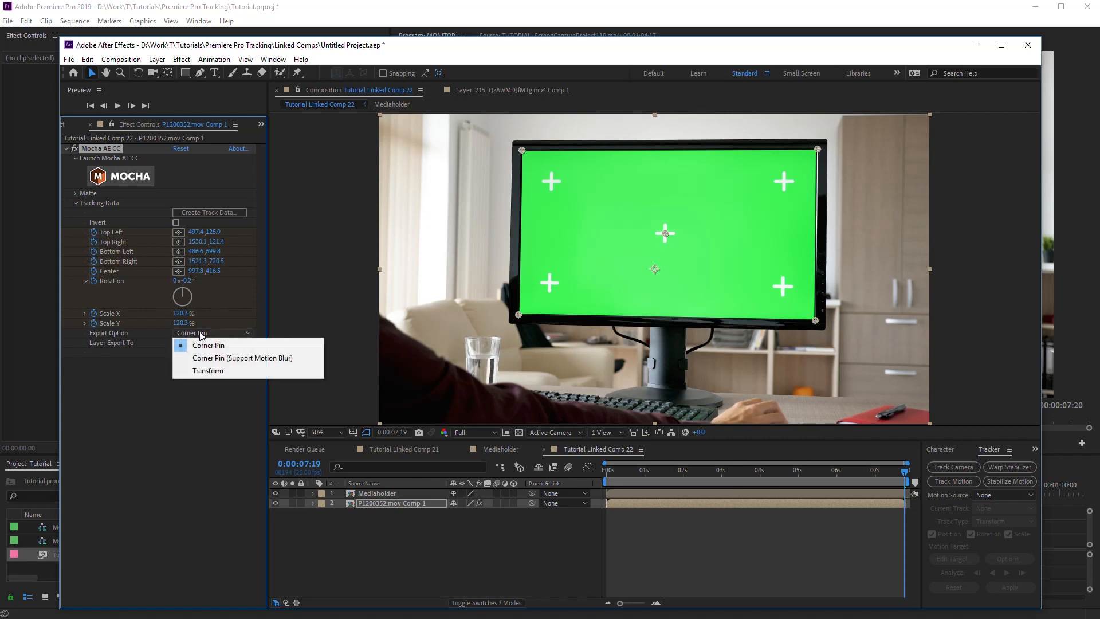
Keep Corner Pin as export type and target the Mediaholder layer for the export.
left_click(192, 343)
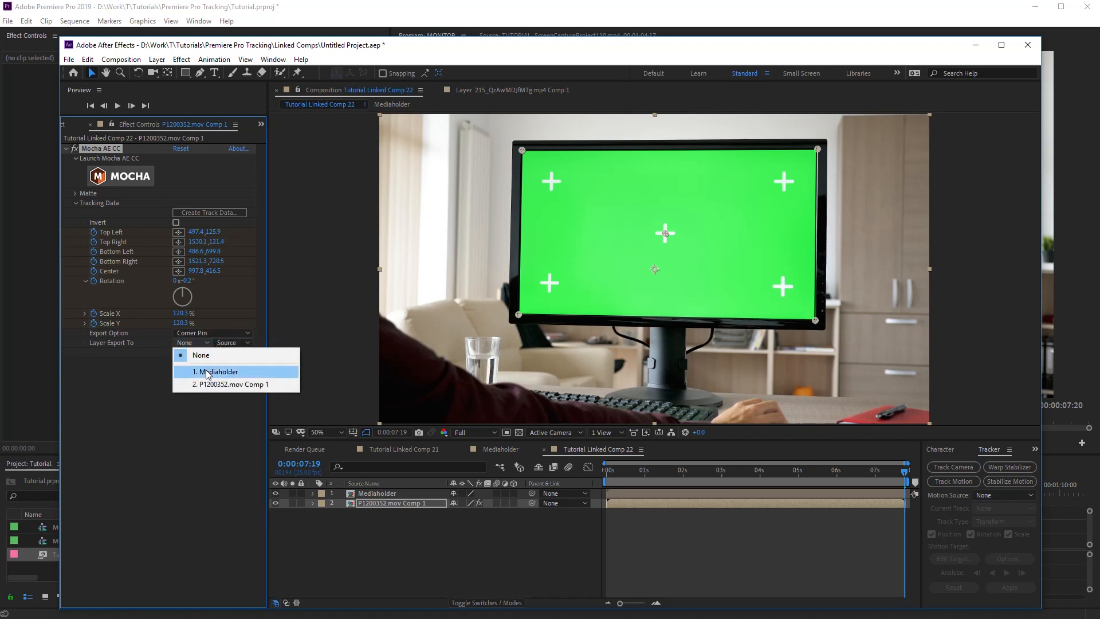
left_click(216, 371)
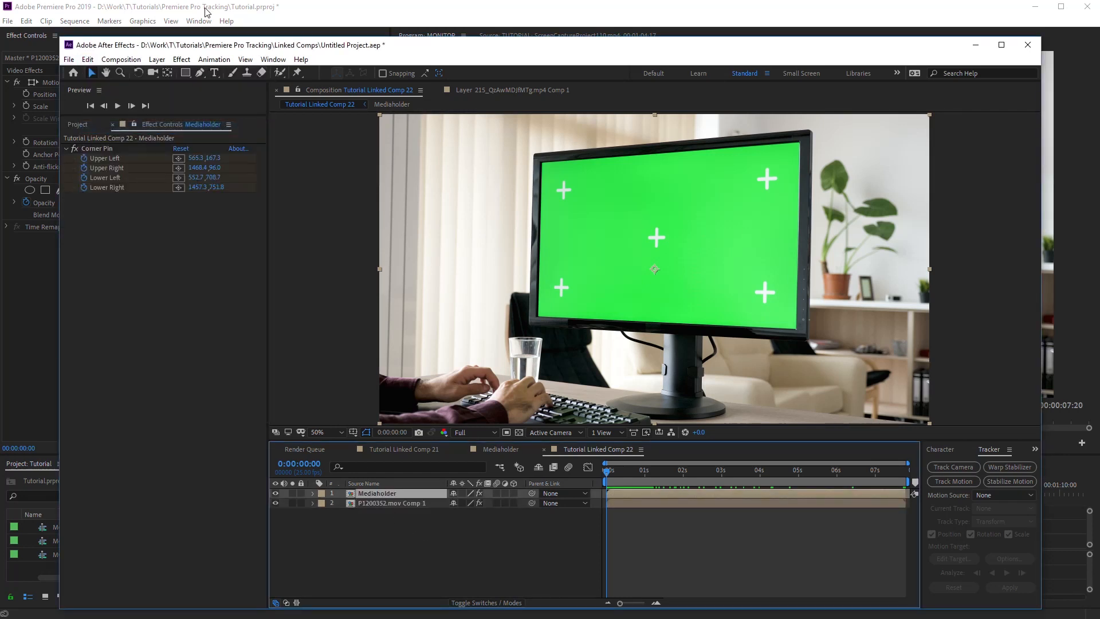
Switch to Premiere and select the Mediaholder clip in the MONITOR sequence to see its Corner Pin.
left_click(1027, 44)
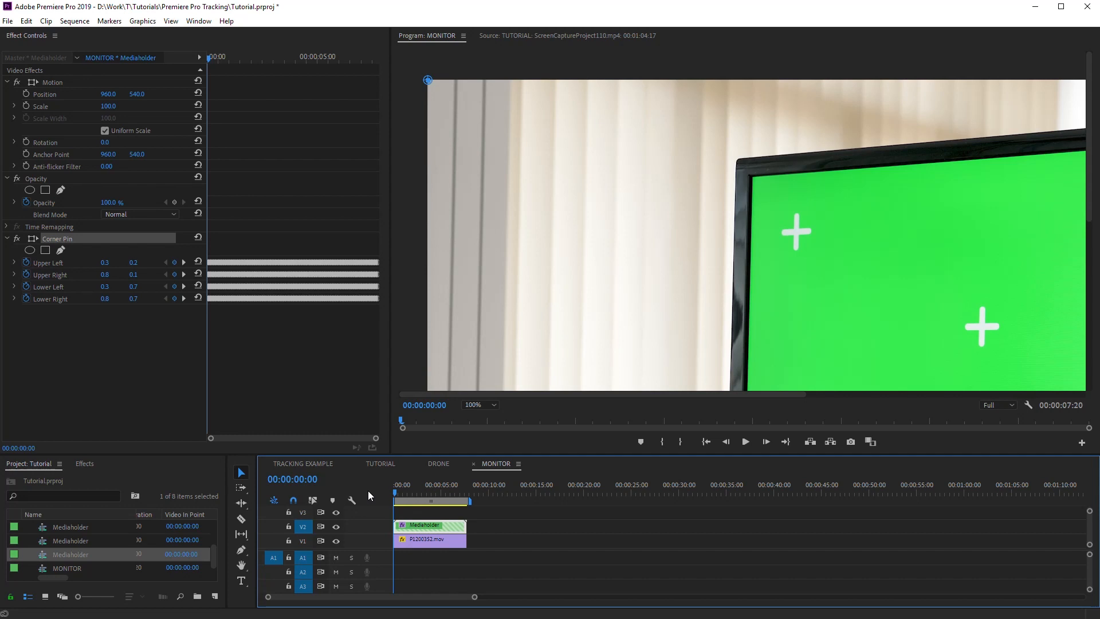
left_click(427, 525)
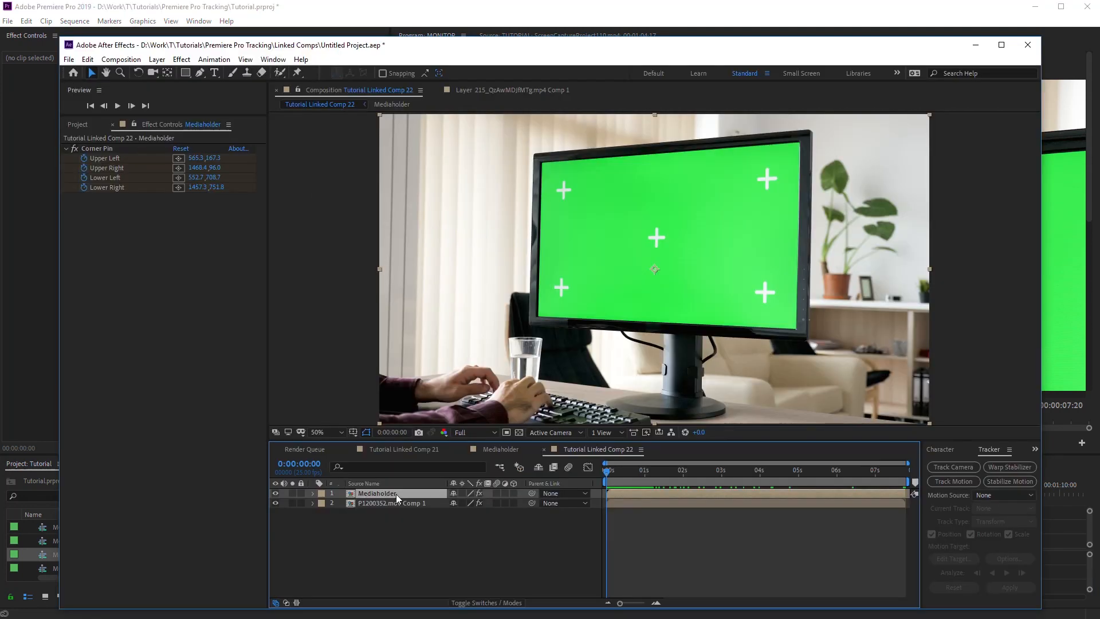
Select the Mediaholder layer and open the nested Mediaholder Comp 1 sequence.
left_click(156, 59)
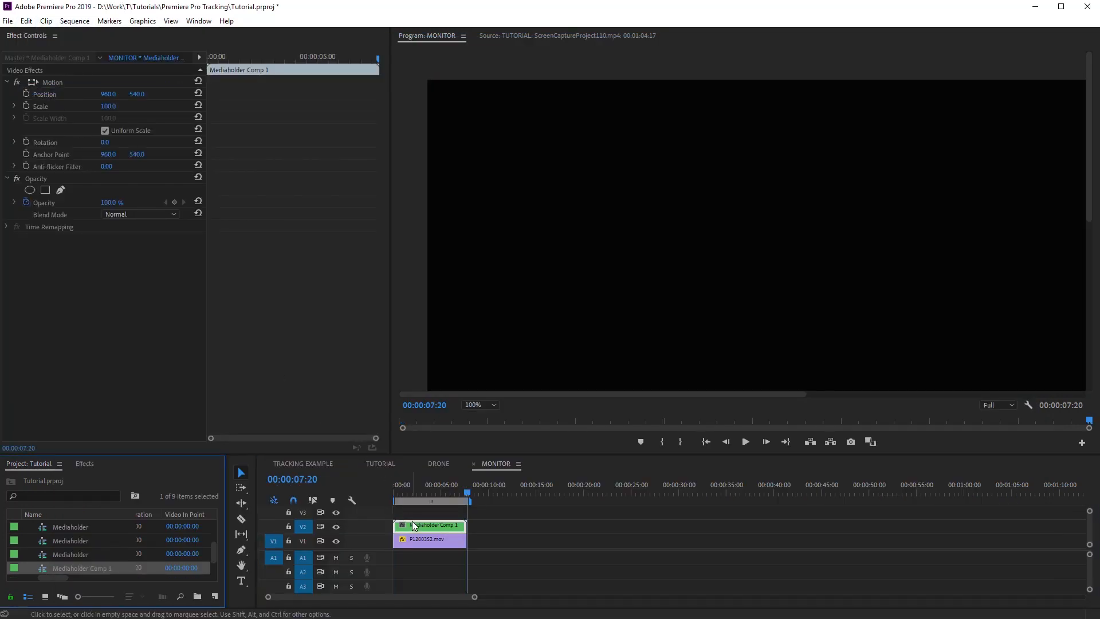
double_click(429, 525)
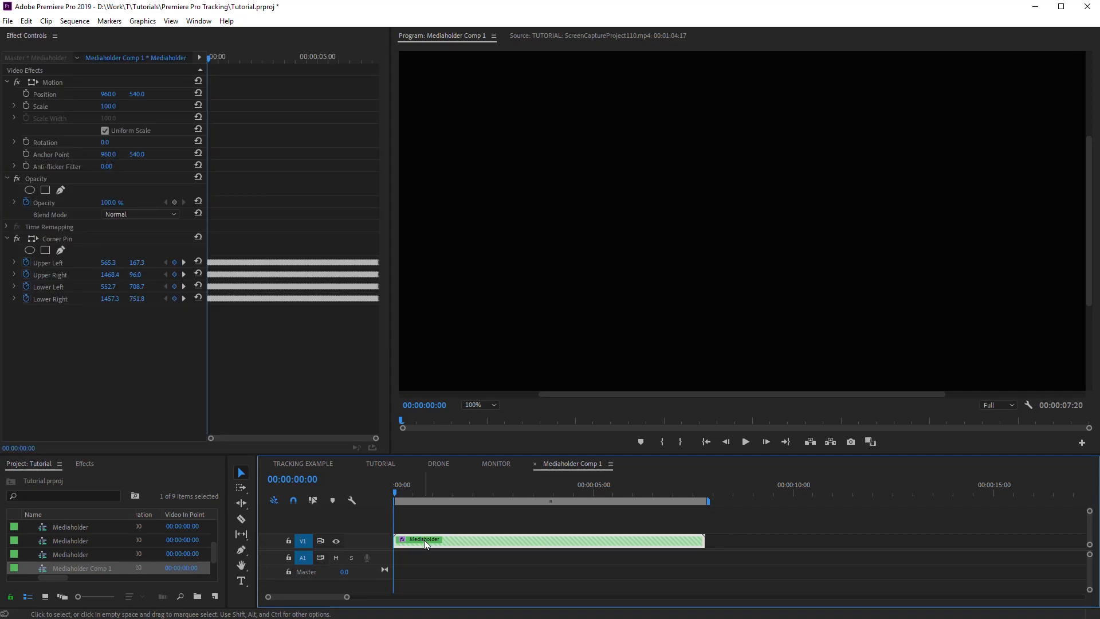
Show the Corner Pin handles in the preview and bring up the Mediaholder clip's context menu.
left_click(58, 238)
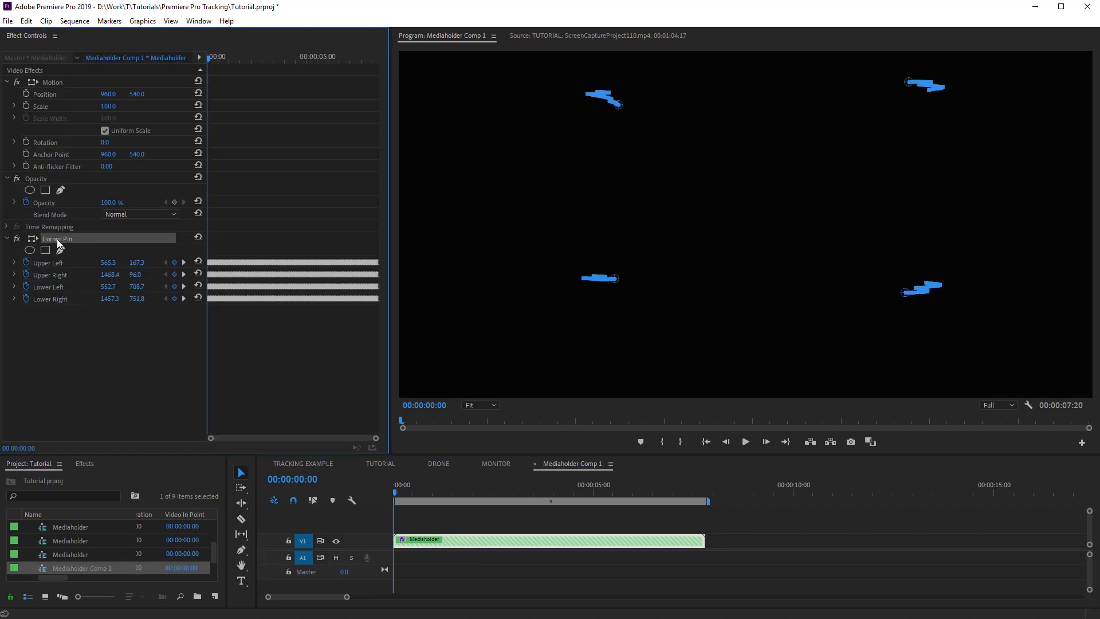
mouse_move(523, 479)
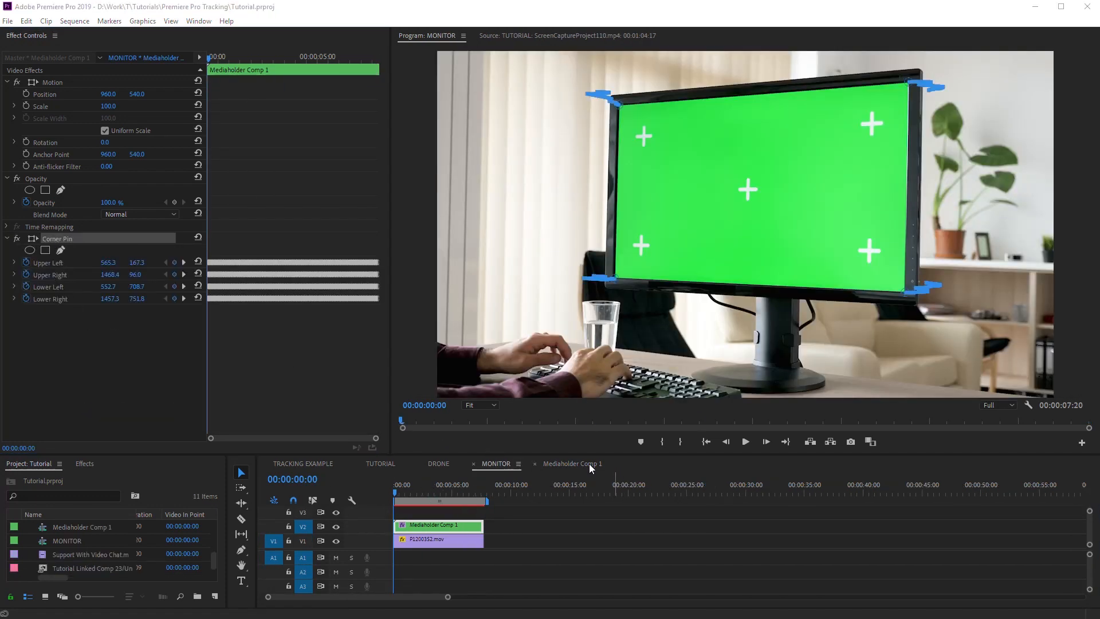
right_click(438, 524)
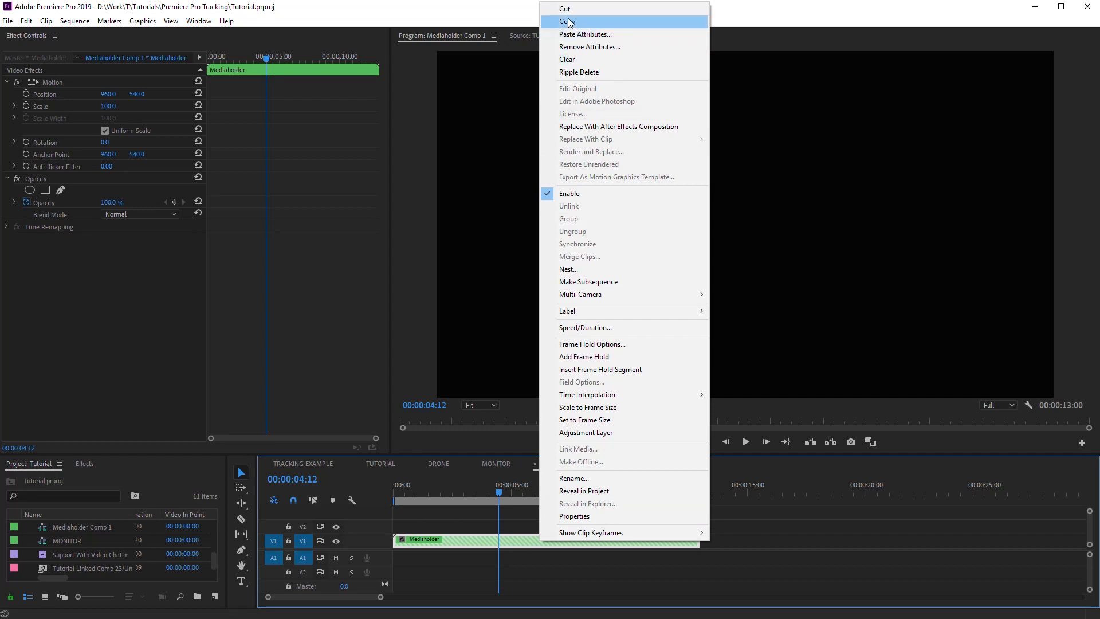